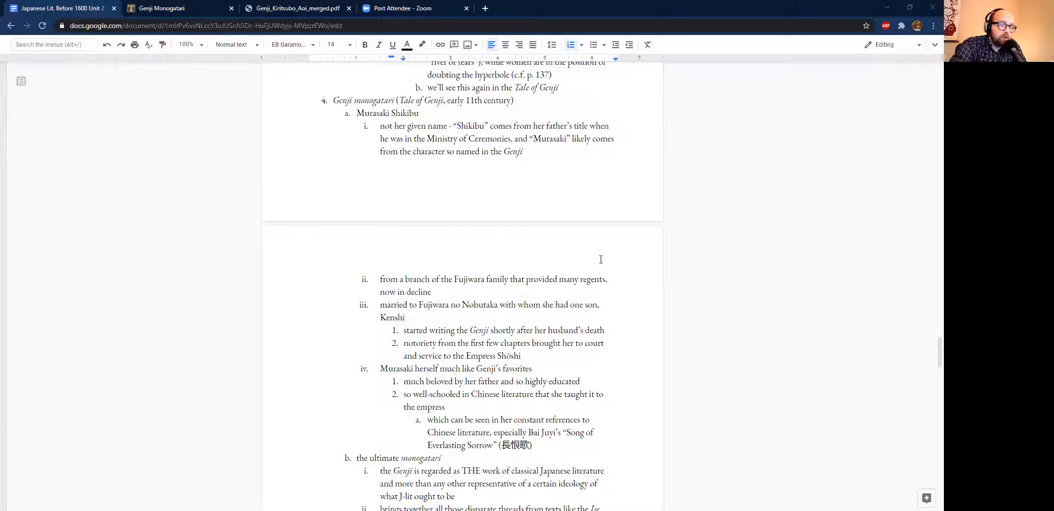
Step: Select the title 'Song of Everlasting Sorrow' in item a. of the Bai Juyi reference
scroll(down, 3)
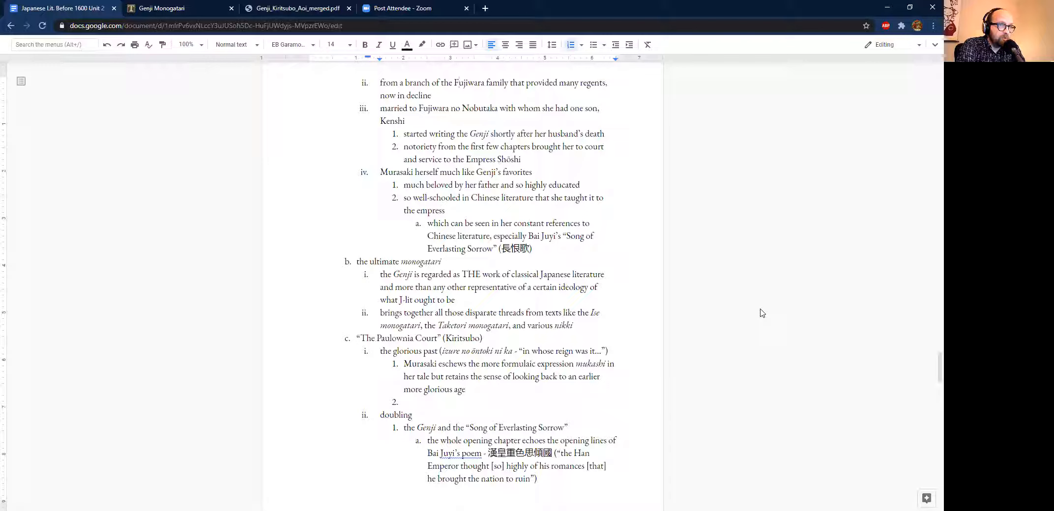
click(458, 83)
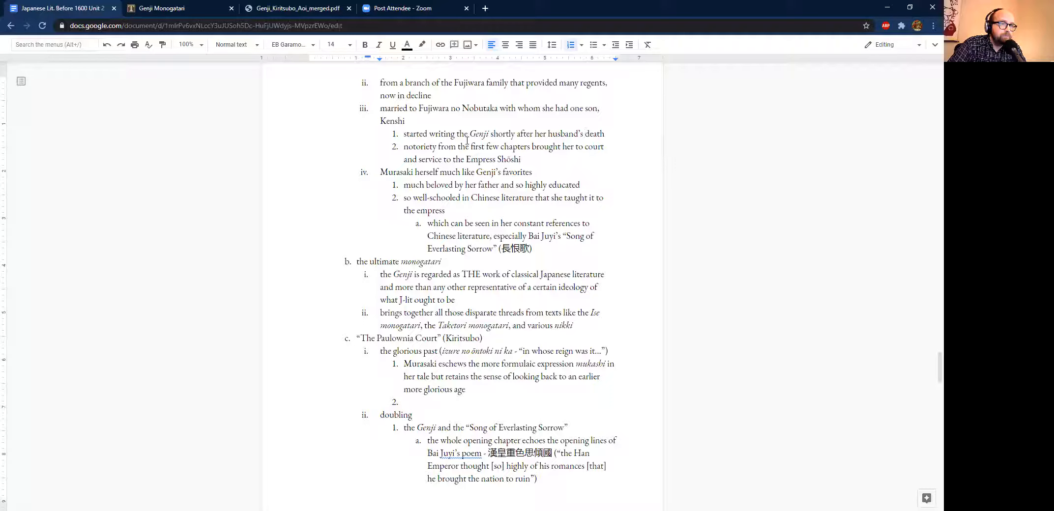
scroll(down, 3)
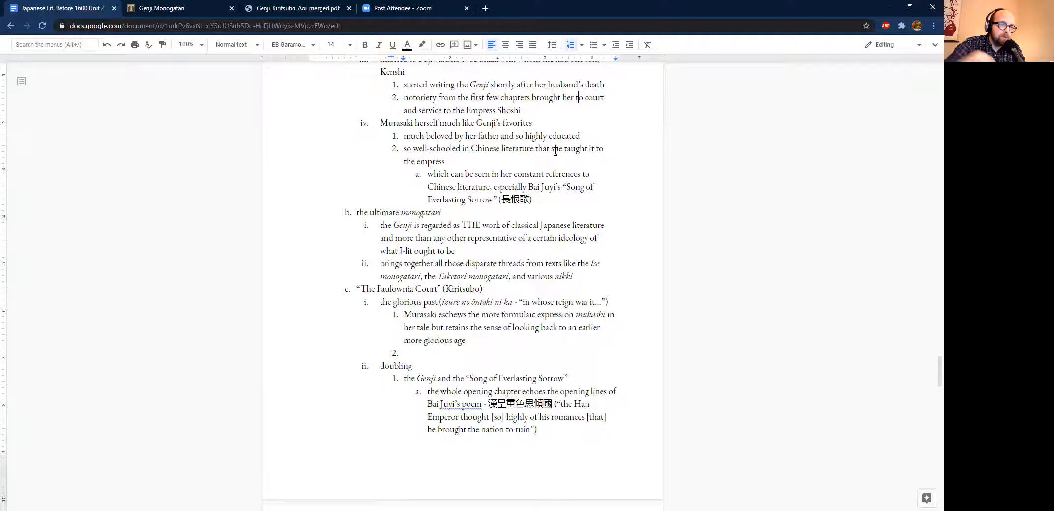
drag(563, 187, 493, 200)
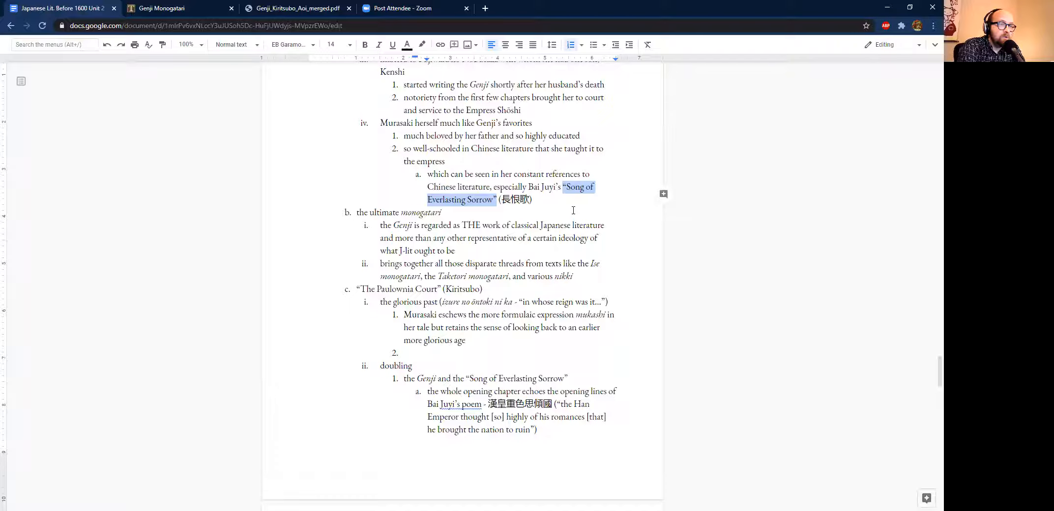
click(585, 232)
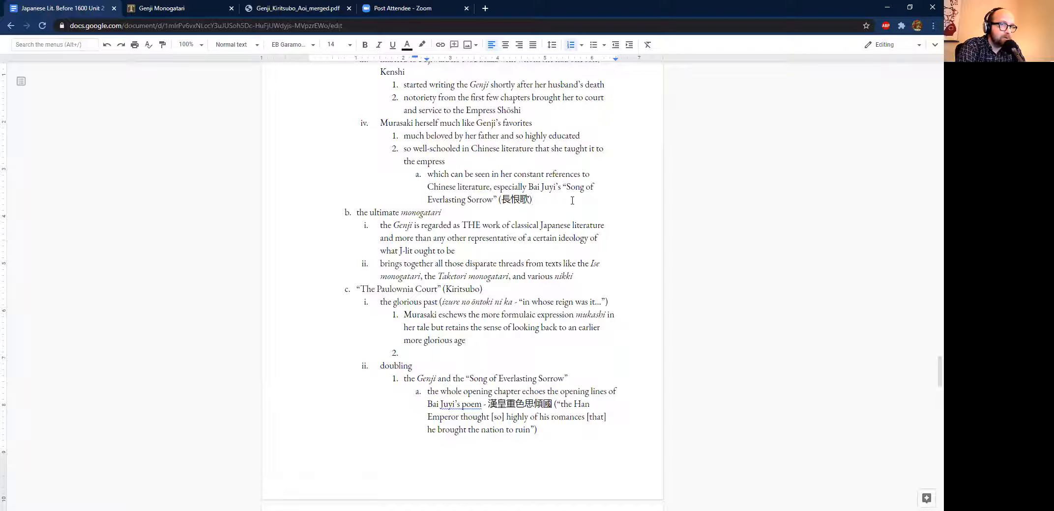
click(533, 200)
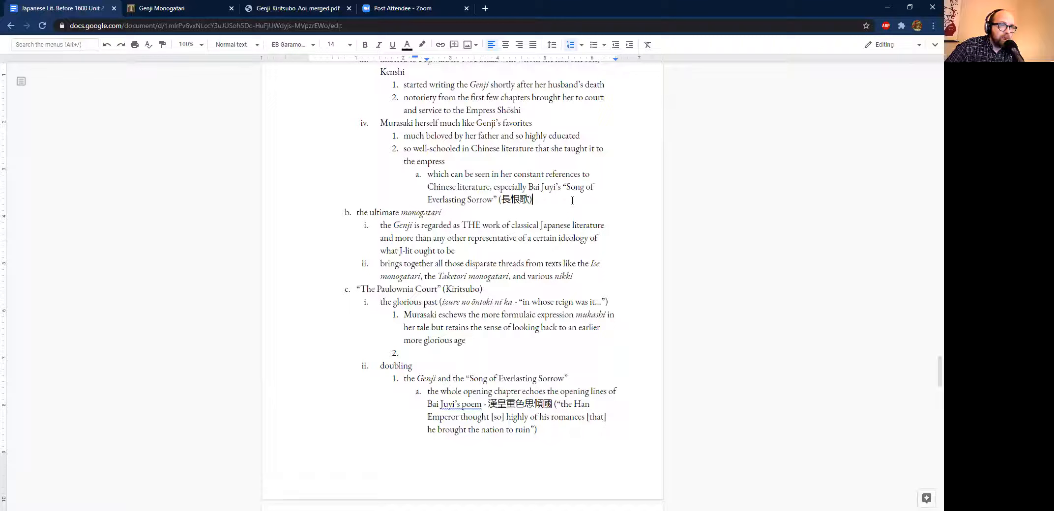
scroll(down, 3)
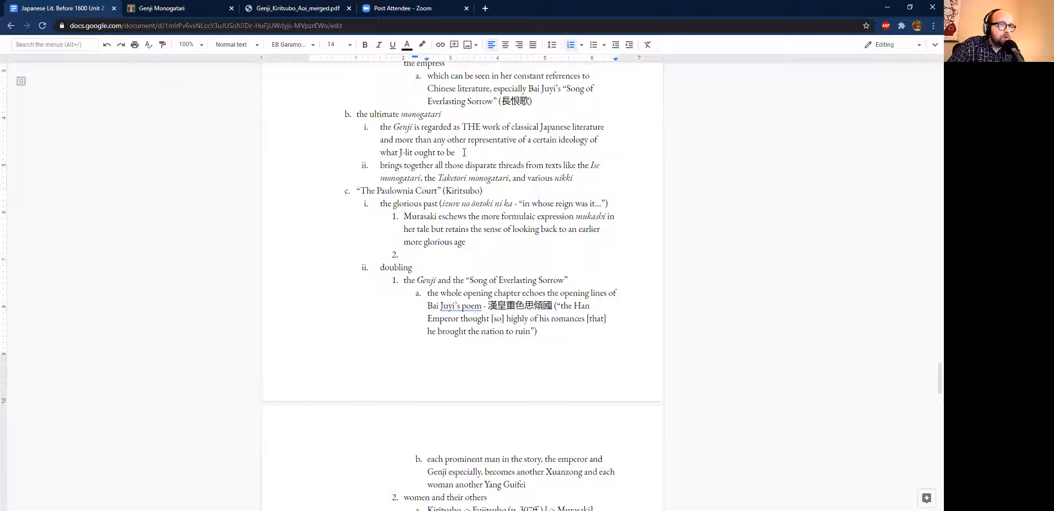
scroll(down, 3)
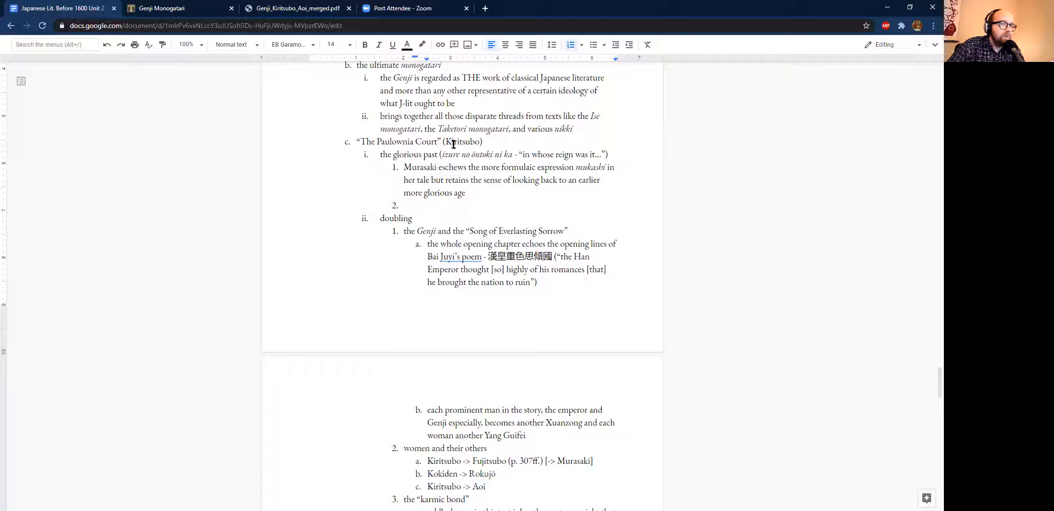
double_click(463, 141)
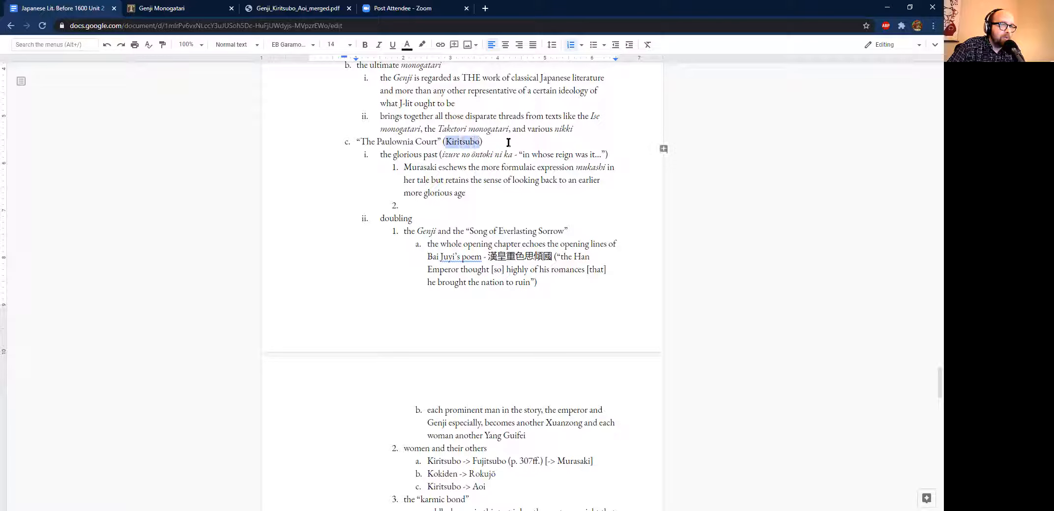
click(521, 147)
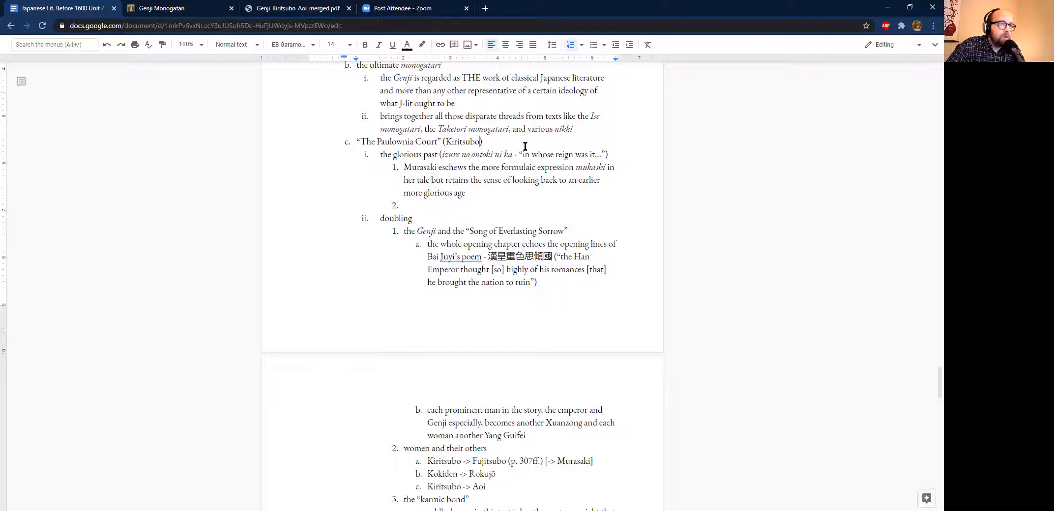
scroll(down, 3)
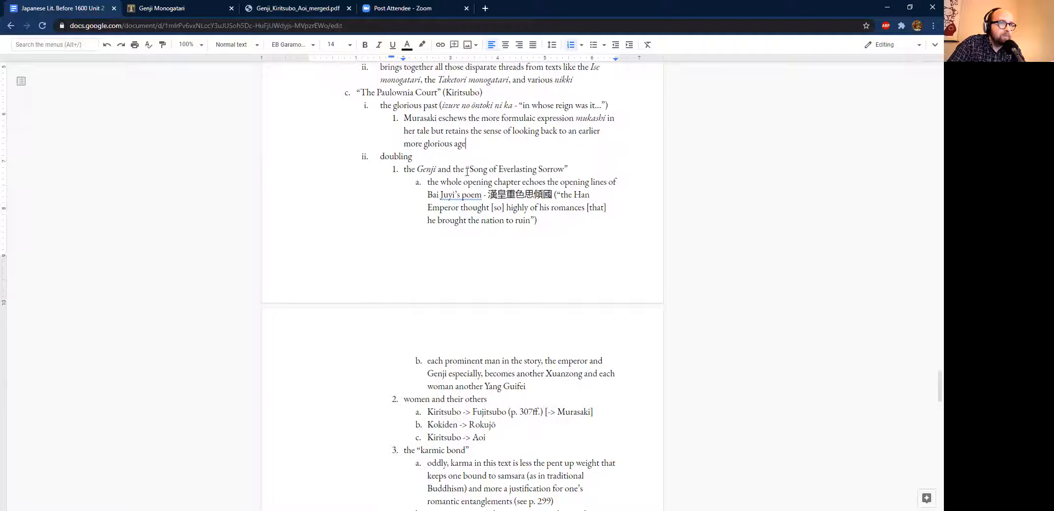
click(161, 8)
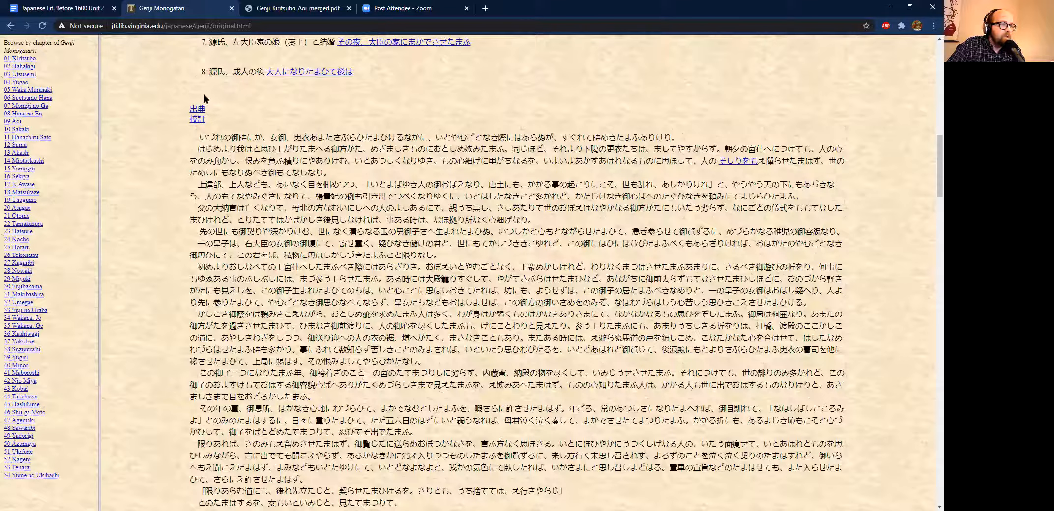
Step: Highlight the opening phrase いづれの御時にか, then bring up the Genji_Kiritsubo_Aoi_merged.pdf translation
scroll(up, 3)
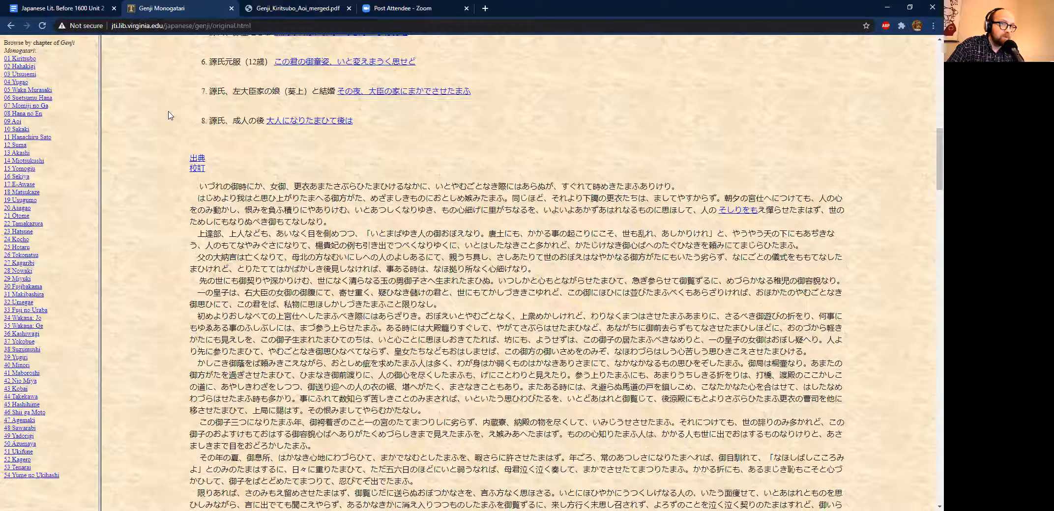
double_click(225, 185)
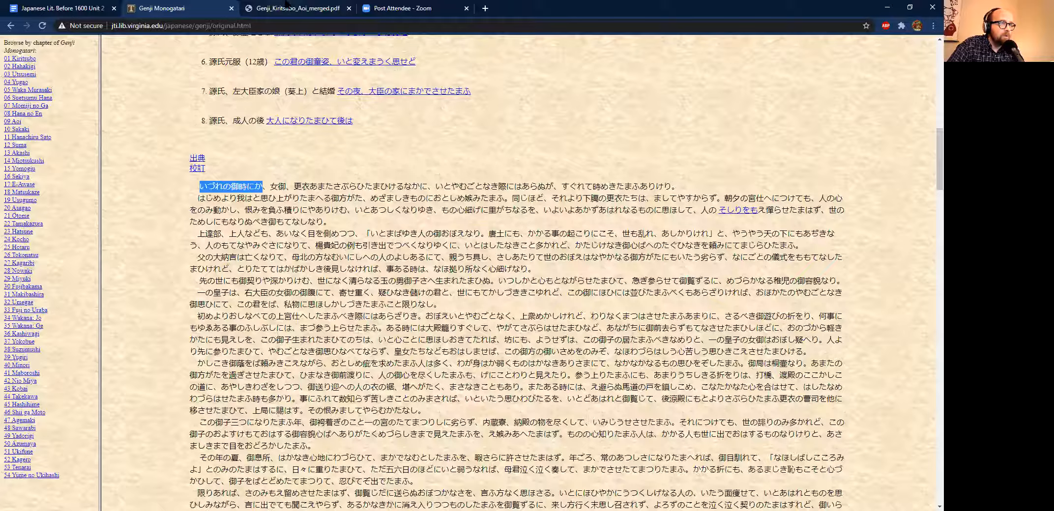
click(296, 8)
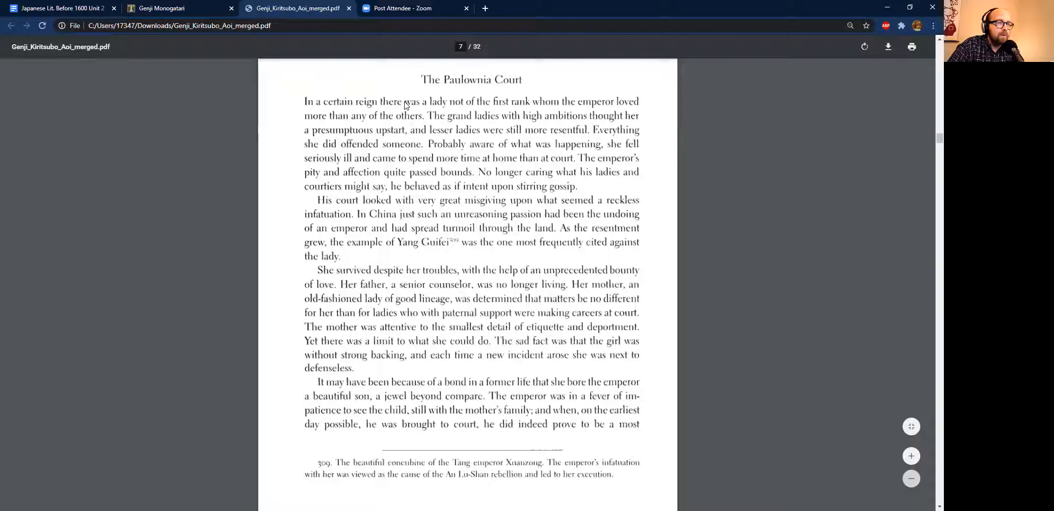
Step: Go back from the translation PDF to the Genji Monogatari original-text page
click(164, 8)
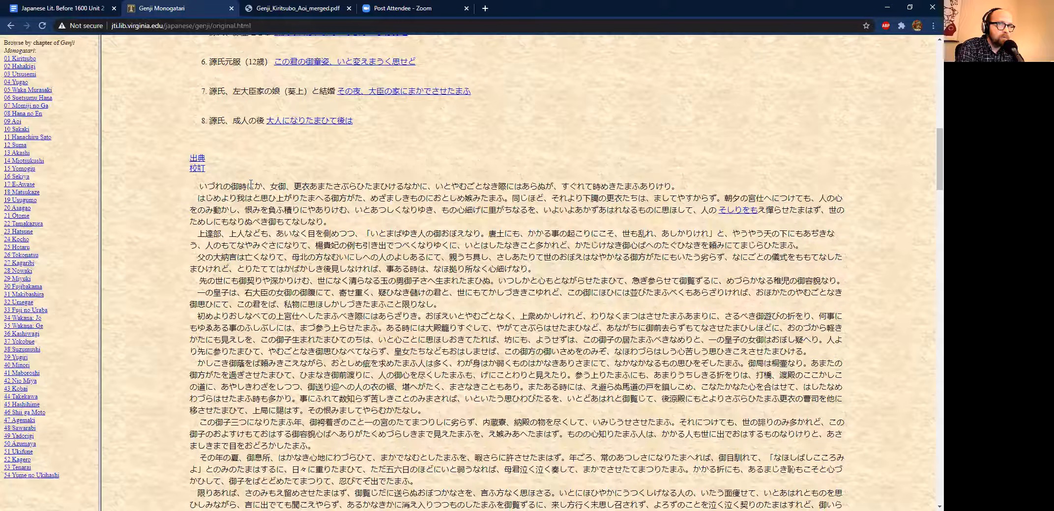
Step: Return from the Japanese Text Initiative page to the Google Docs lecture outline
click(60, 8)
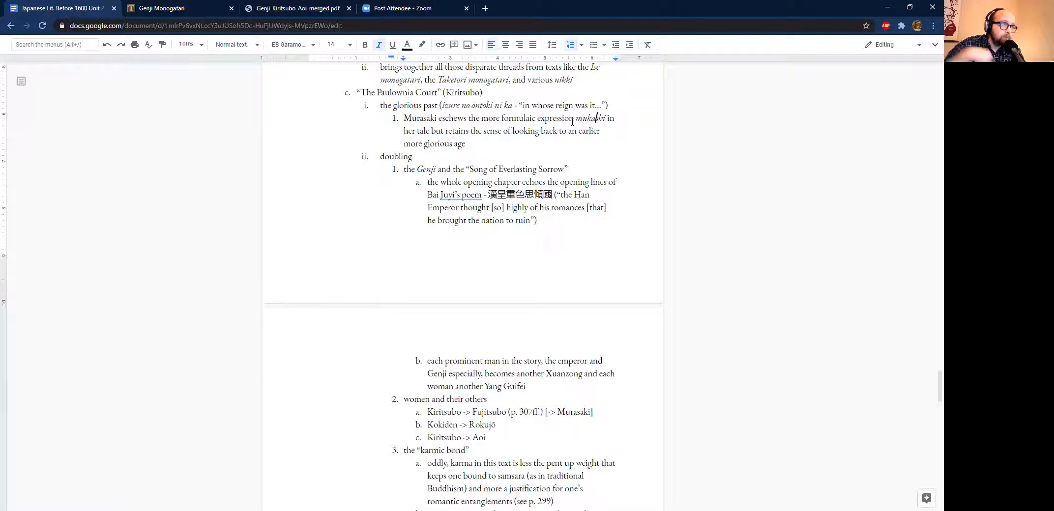
Step: Revisit the Paulownia Court chapter heading in the PDF, then return to the Google Docs outline
click(296, 8)
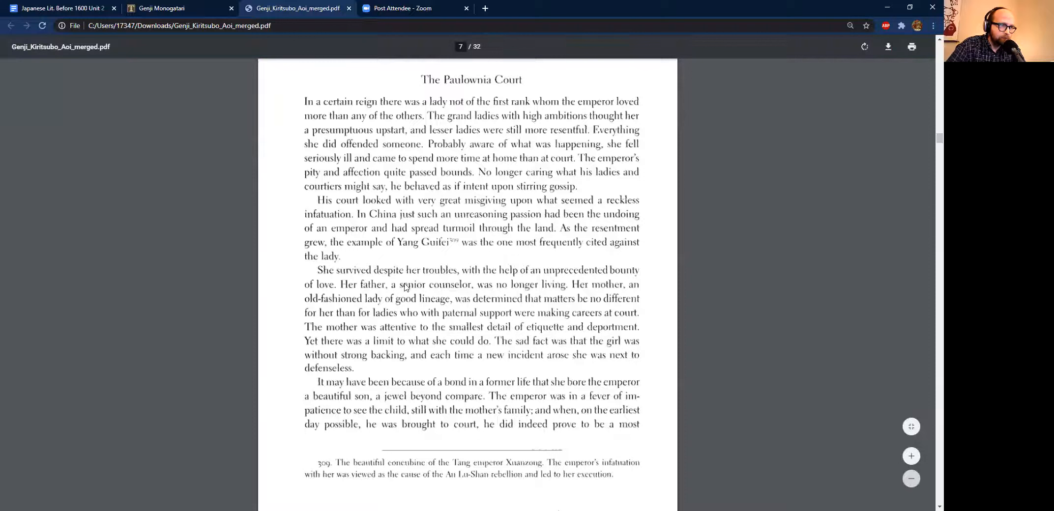
scroll(up, 3)
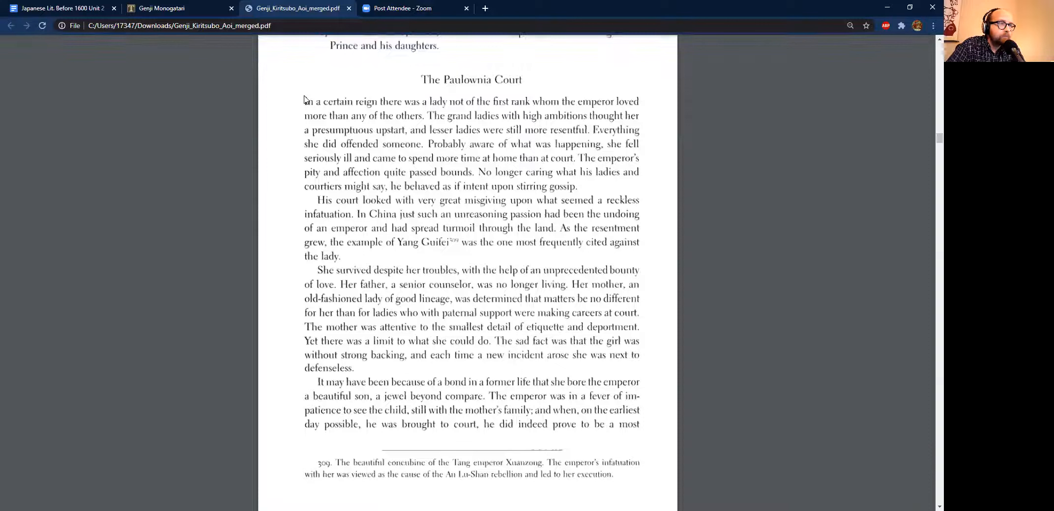
mouse_move(668, 213)
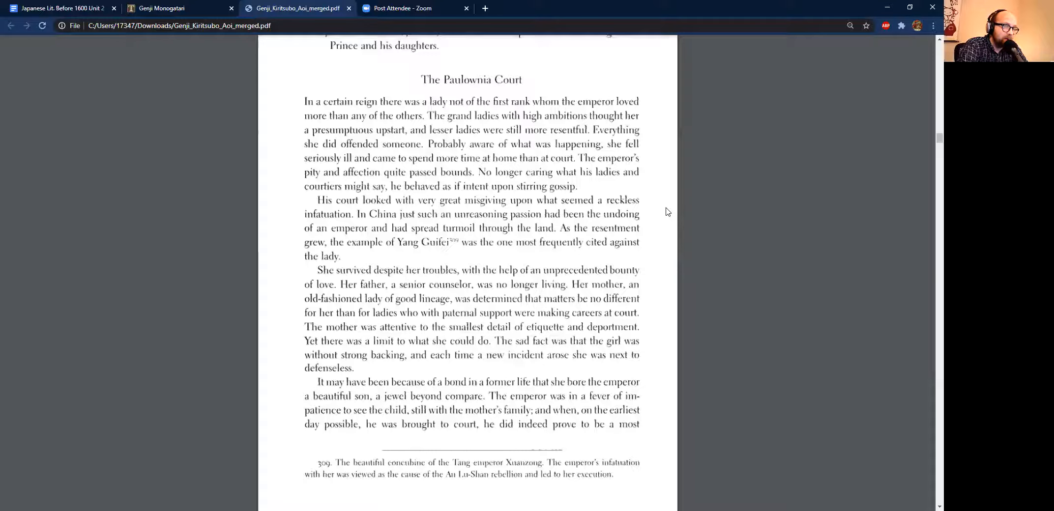
click(161, 8)
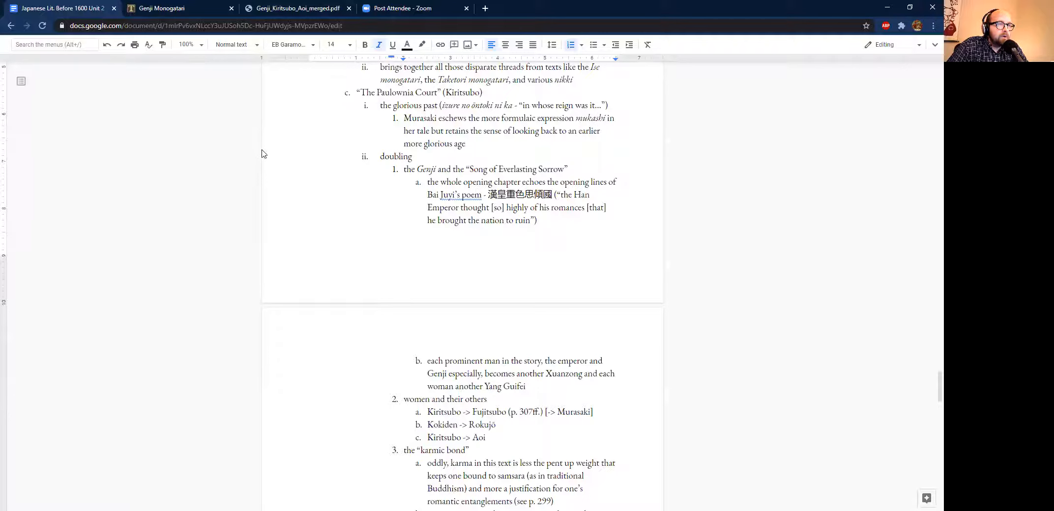
scroll(down, 3)
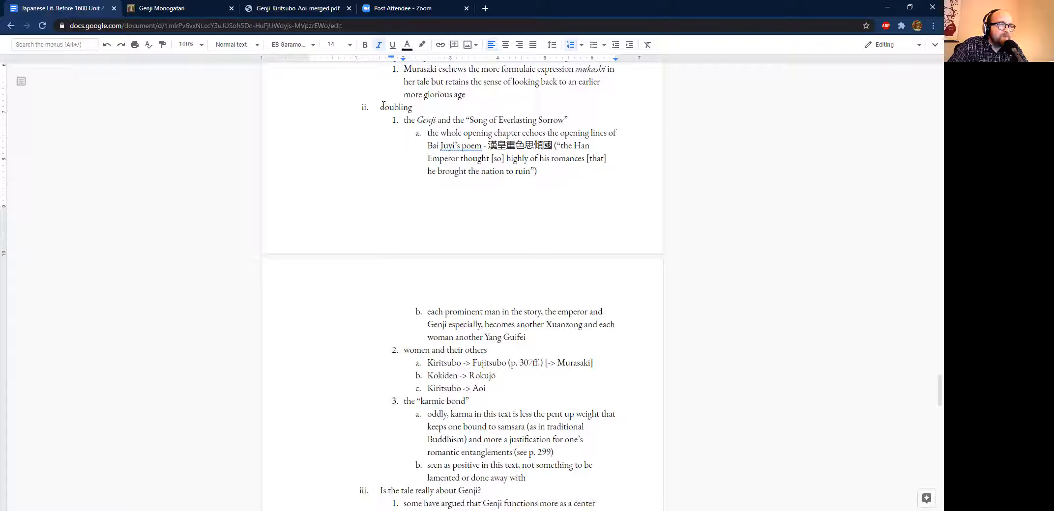
click(416, 107)
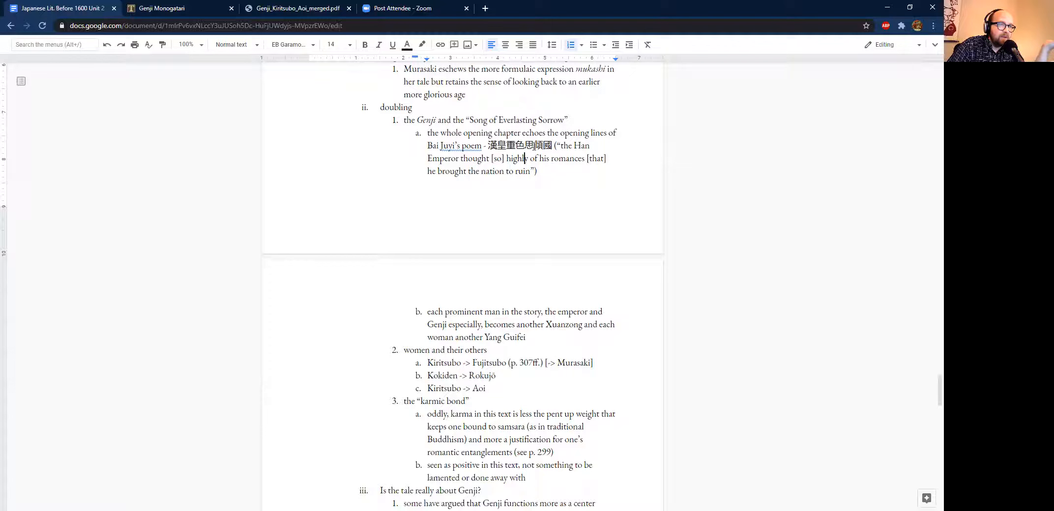
mouse_move(598, 212)
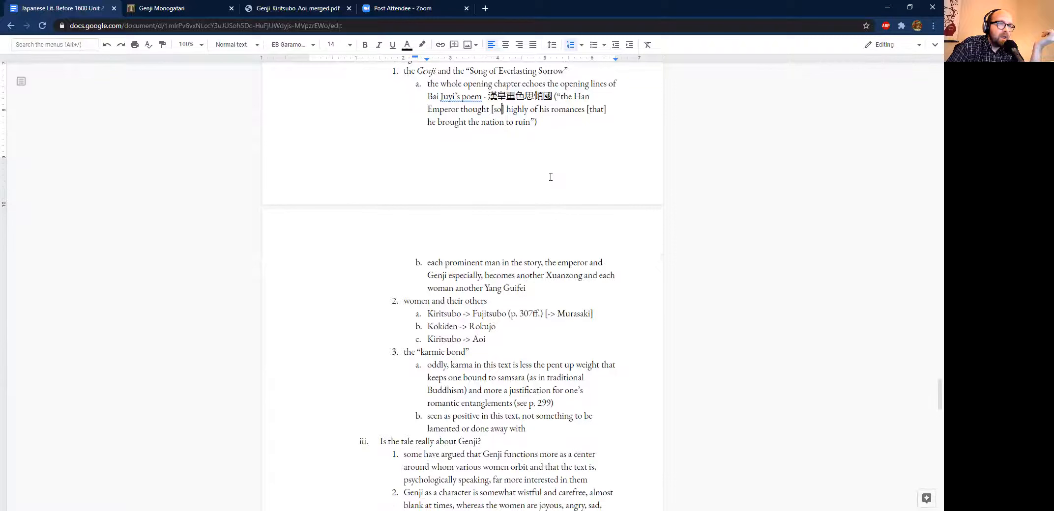
scroll(down, 3)
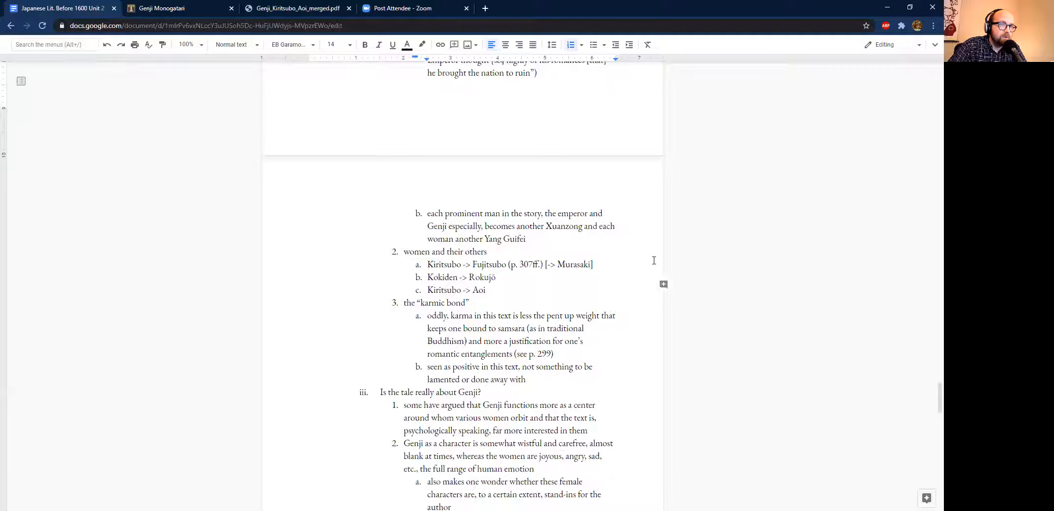
scroll(down, 3)
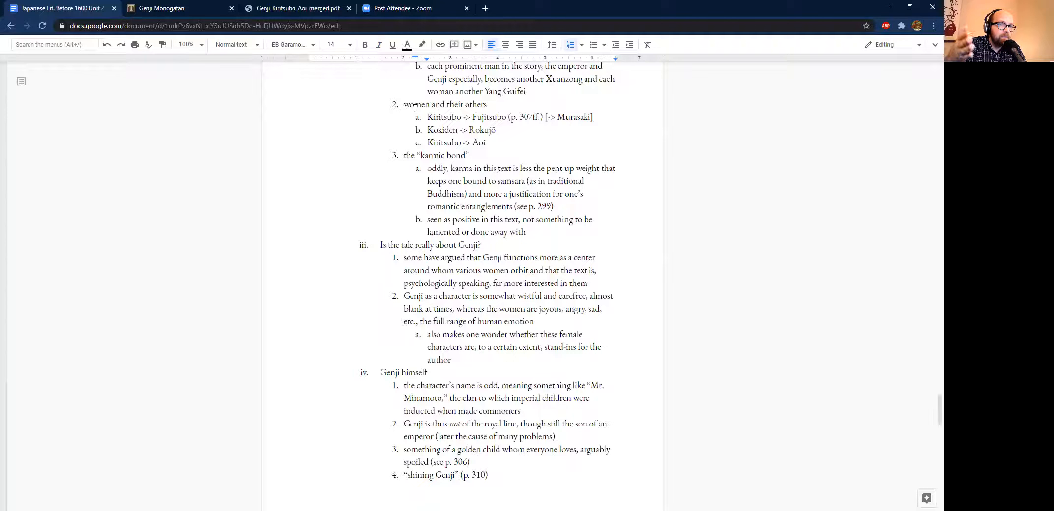
triple_click(484, 117)
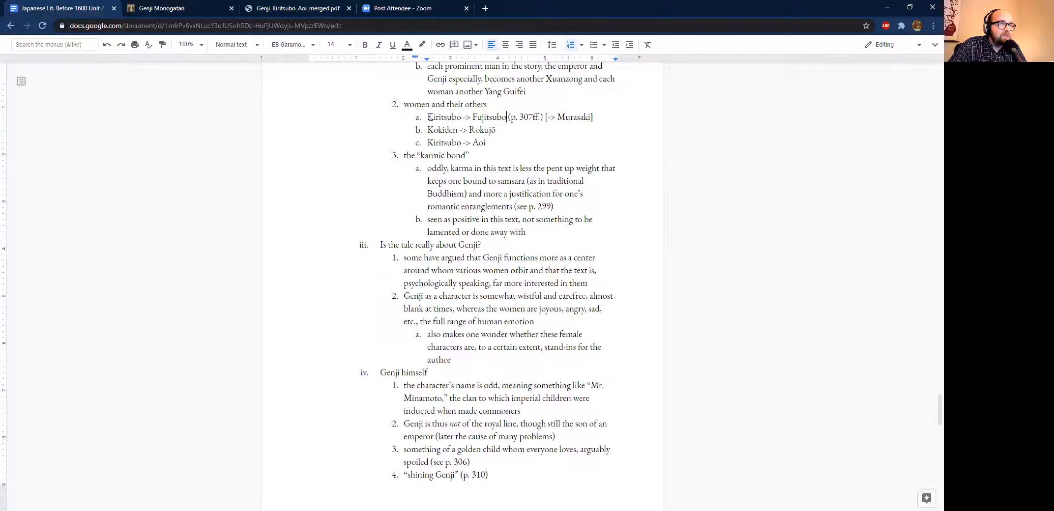
double_click(442, 117)
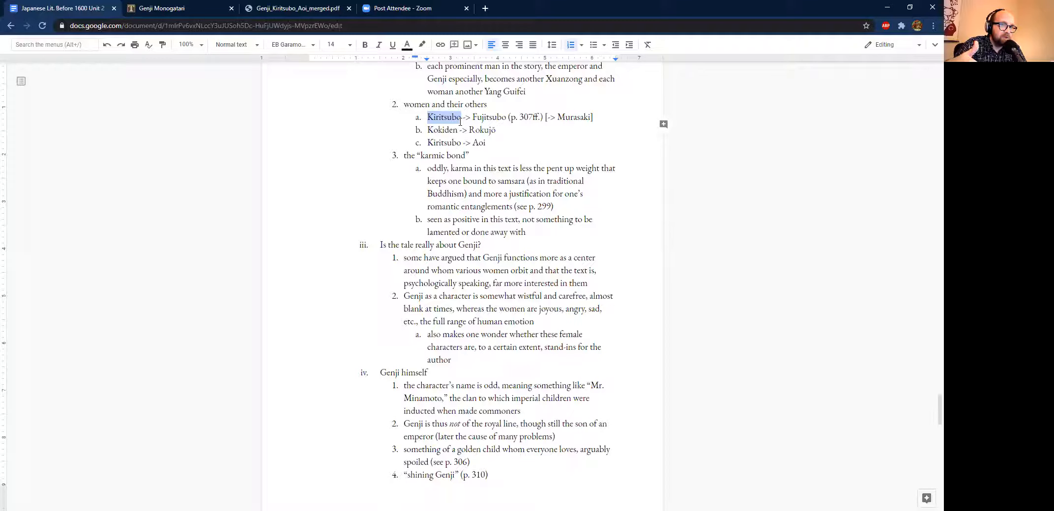
double_click(489, 117)
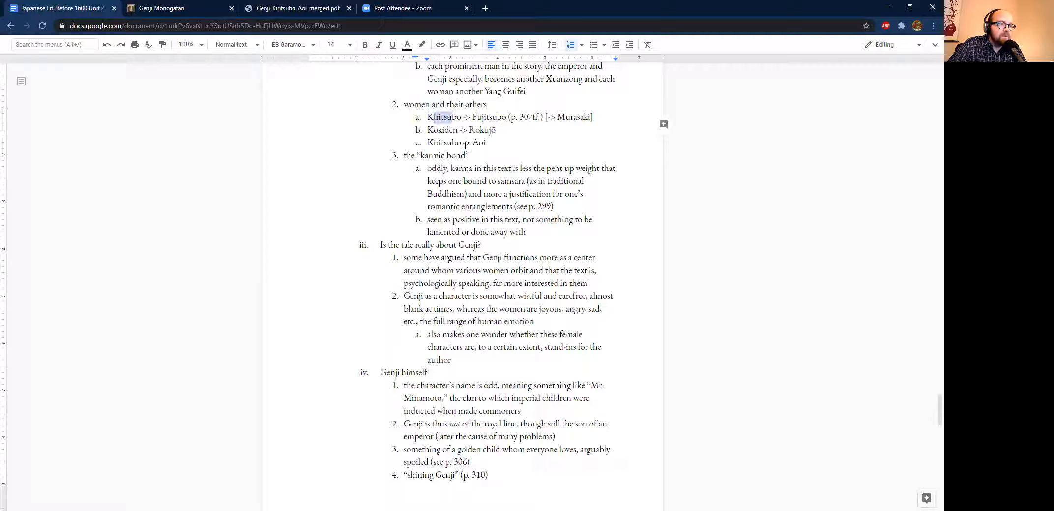
double_click(441, 129)
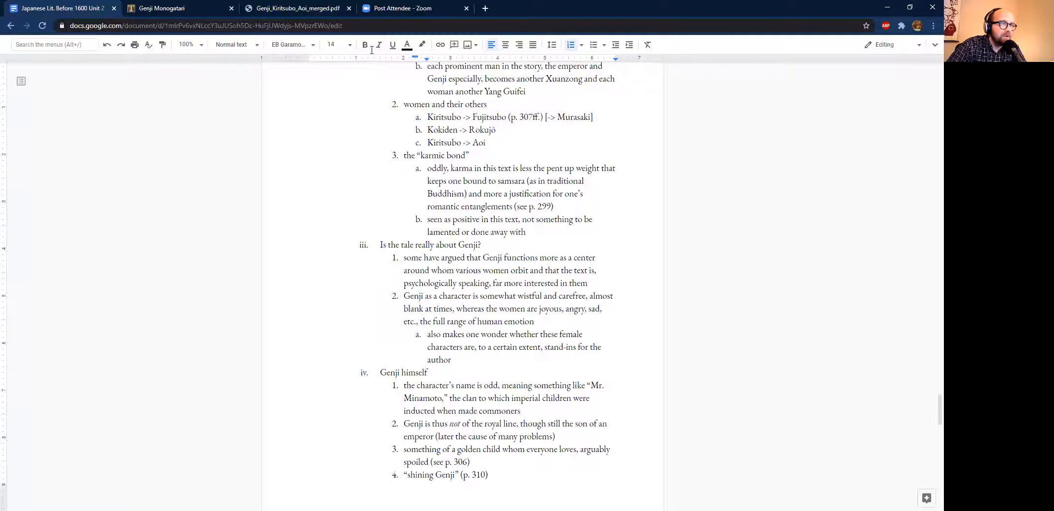
Step: Scroll the course PDF down until page 308 of The Heian Period starts at the top
click(296, 8)
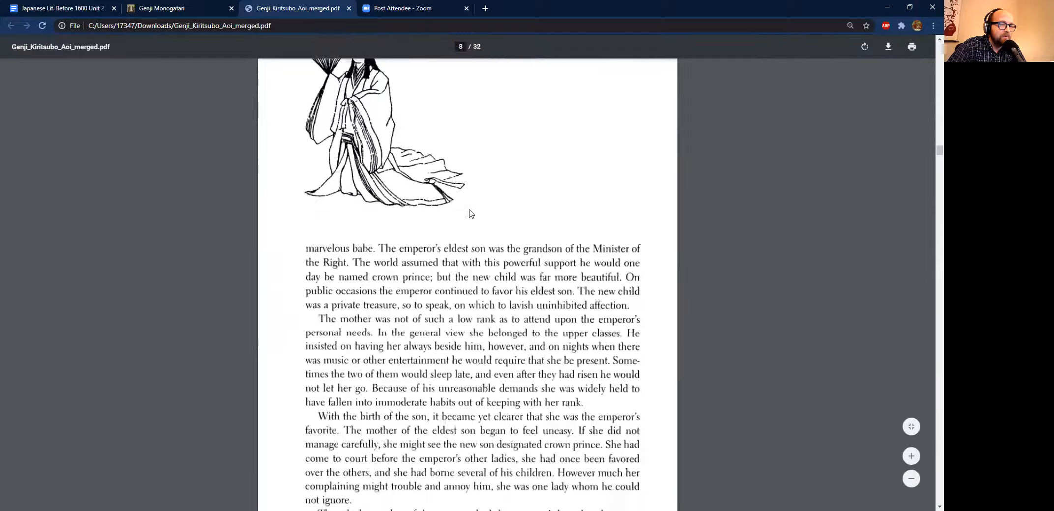
scroll(down, 3)
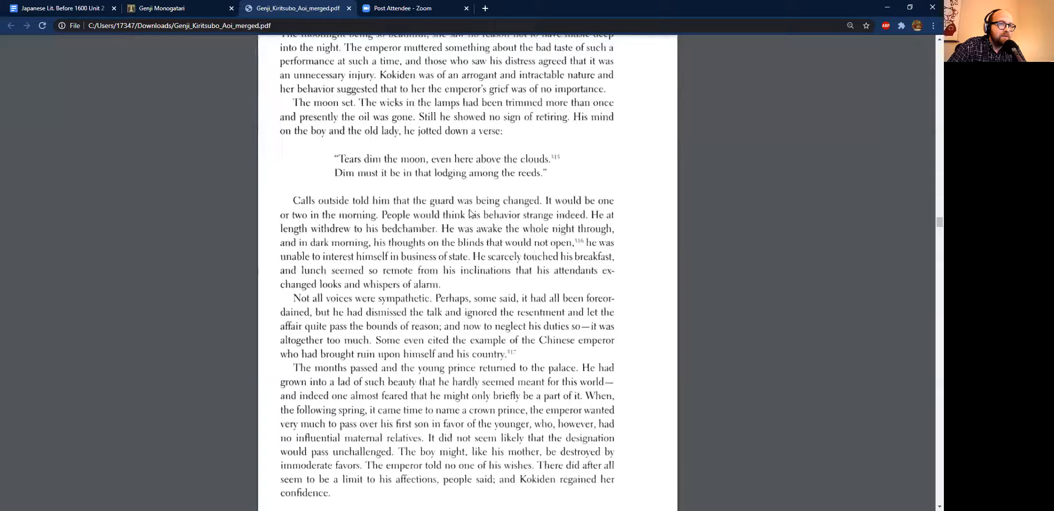
scroll(down, 3)
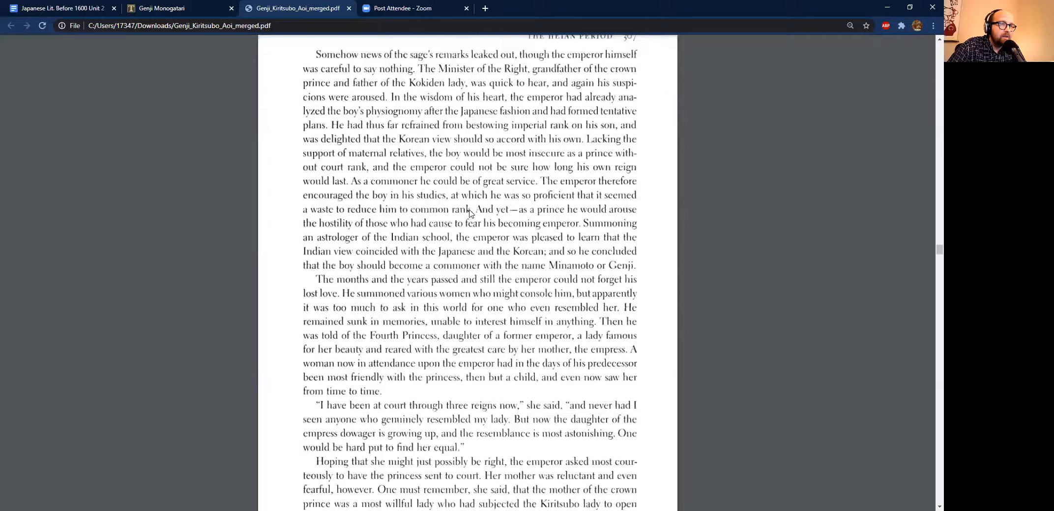
scroll(down, 3)
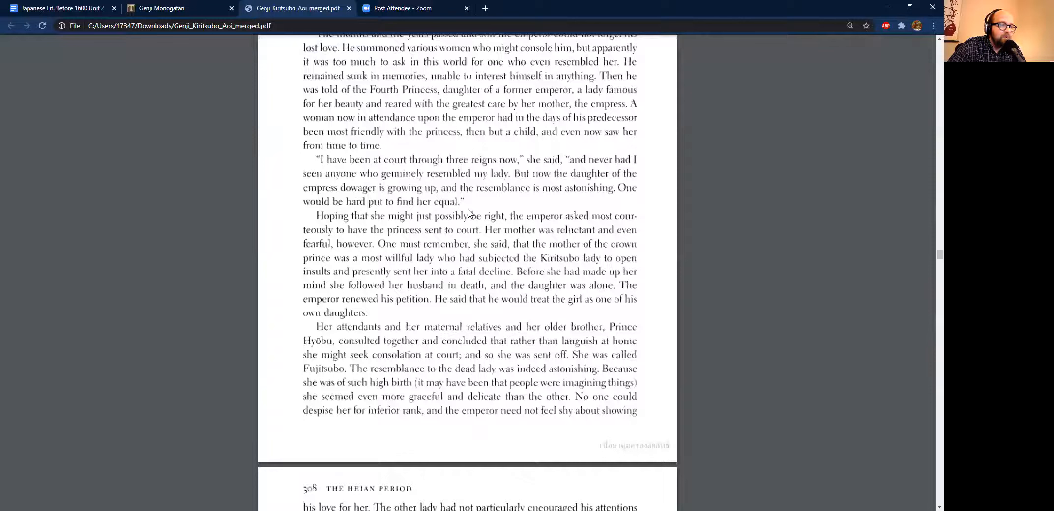
mouse_move(662, 191)
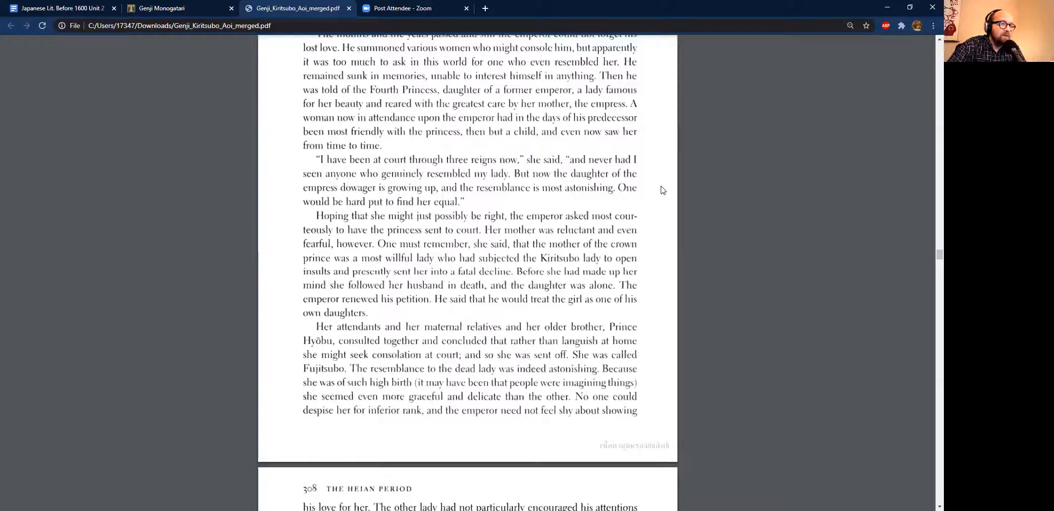
mouse_move(325, 155)
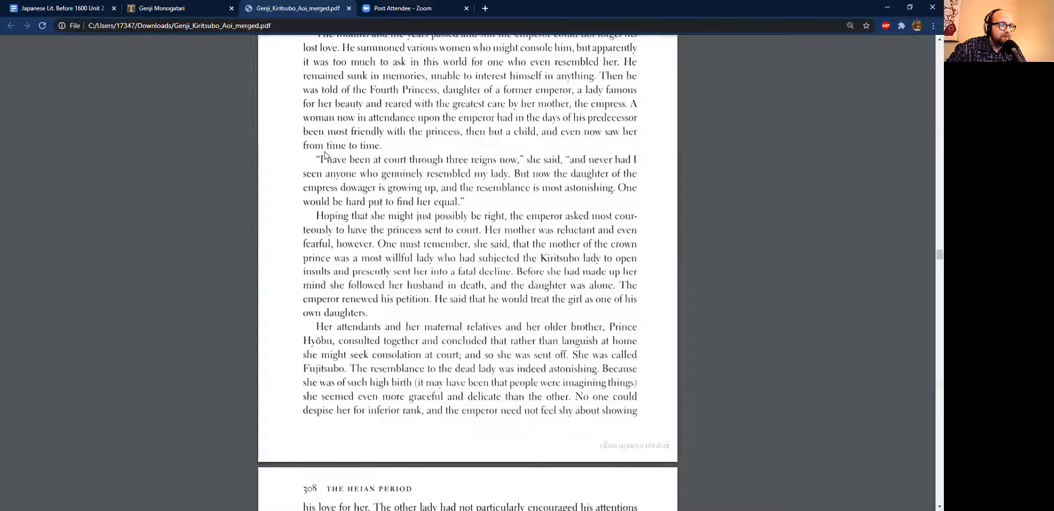
scroll(down, 3)
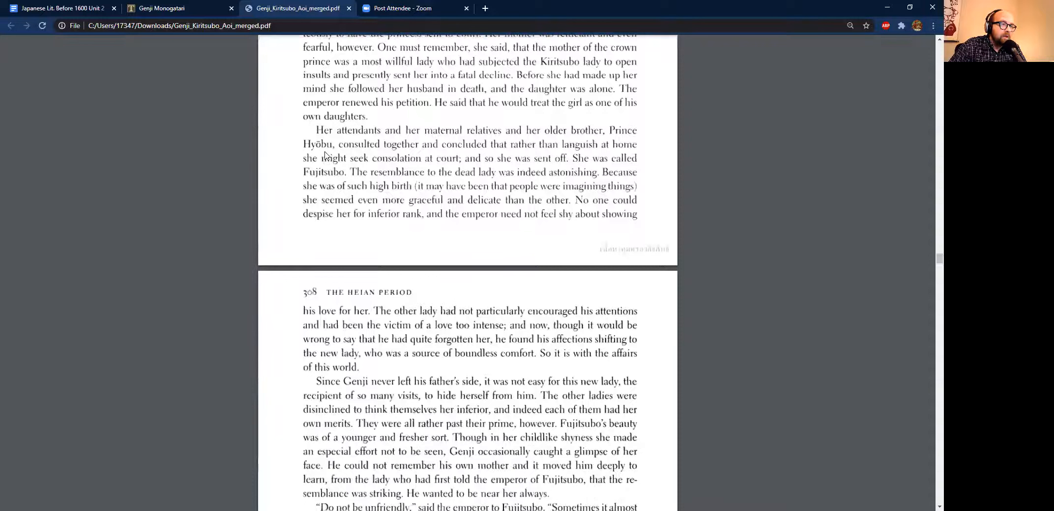
scroll(down, 3)
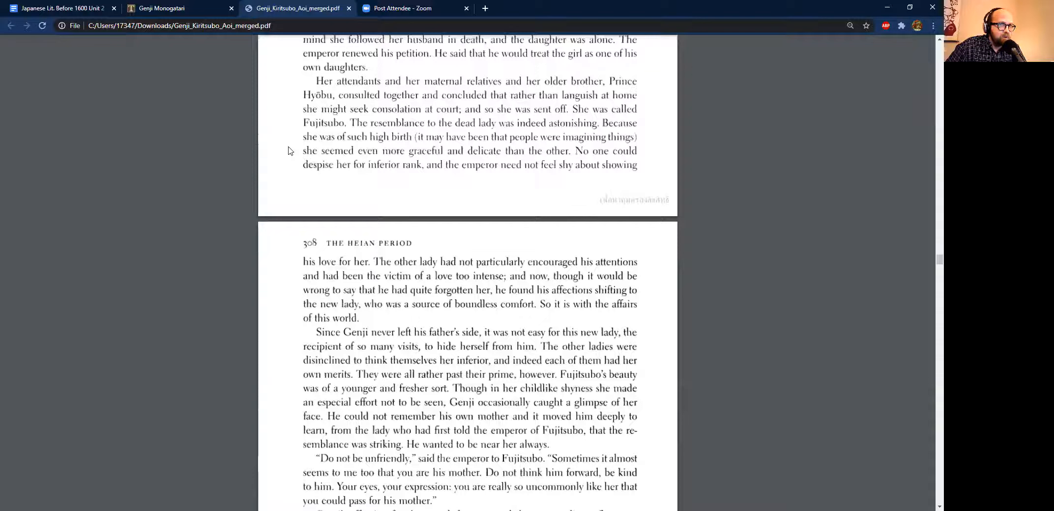
scroll(down, 3)
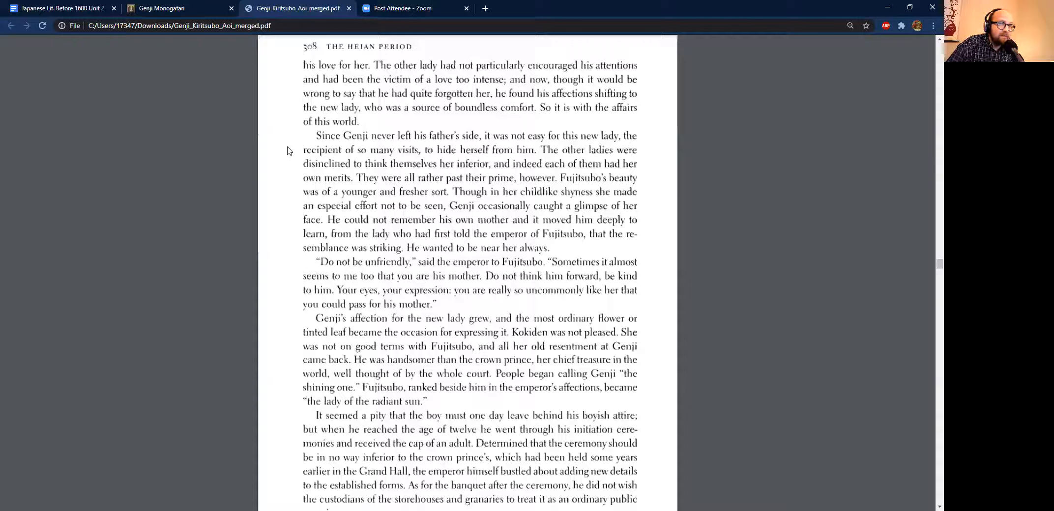
Step: Read through page 308 to Genji's initiation ceremony, then go back to the Google Docs outline
scroll(down, 3)
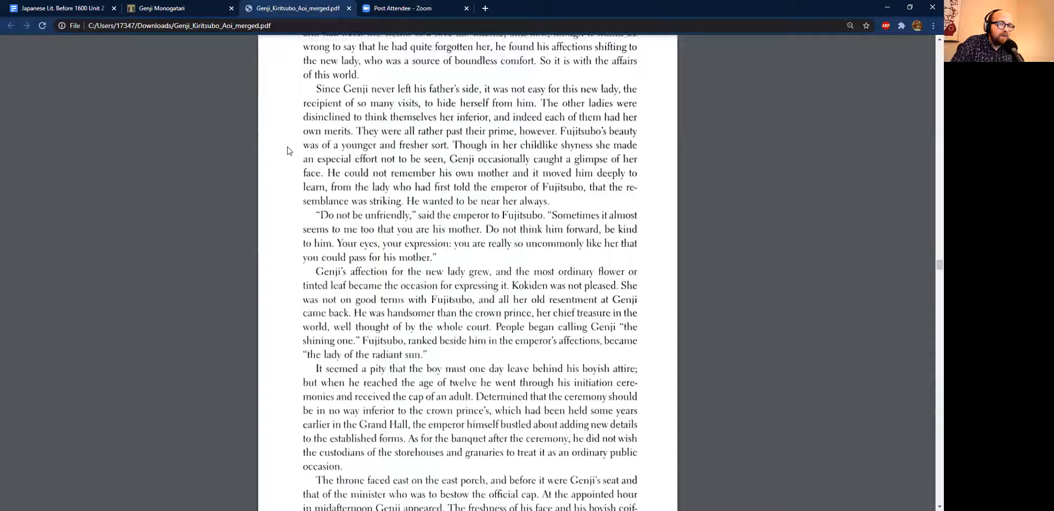
scroll(down, 3)
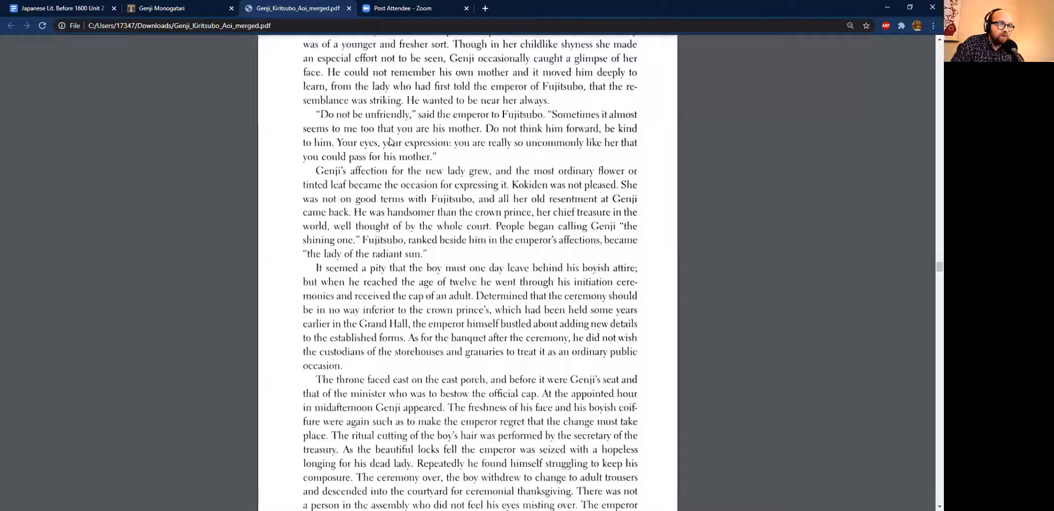
scroll(down, 3)
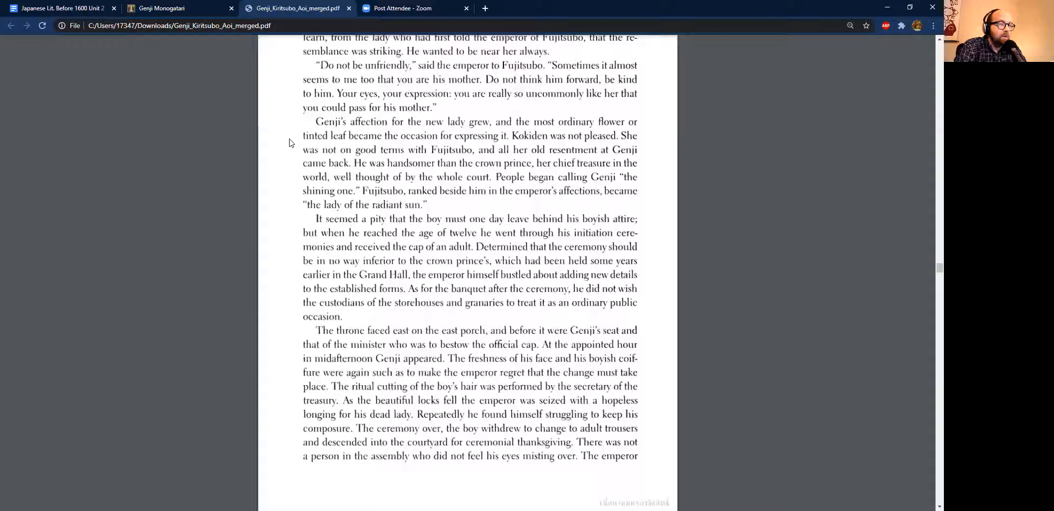
mouse_move(345, 79)
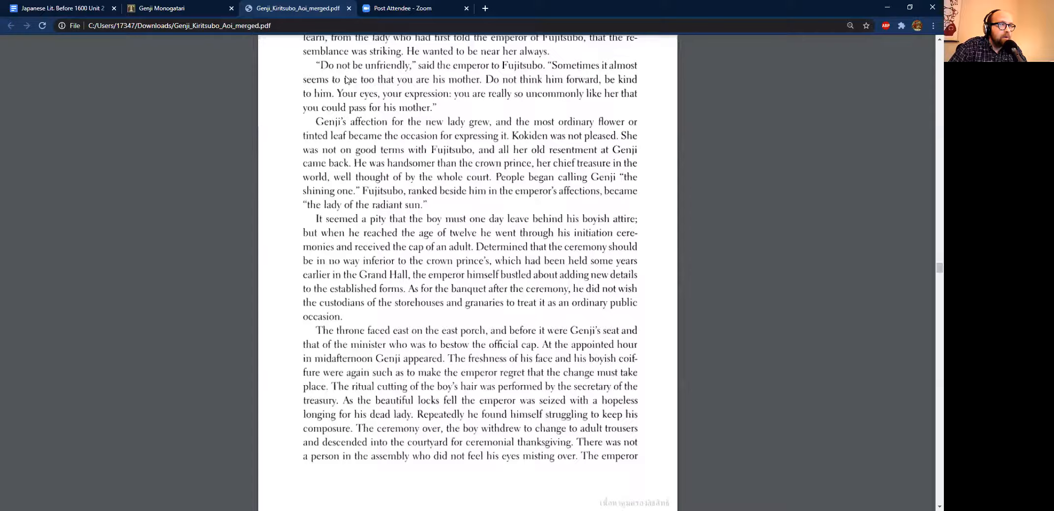
click(165, 8)
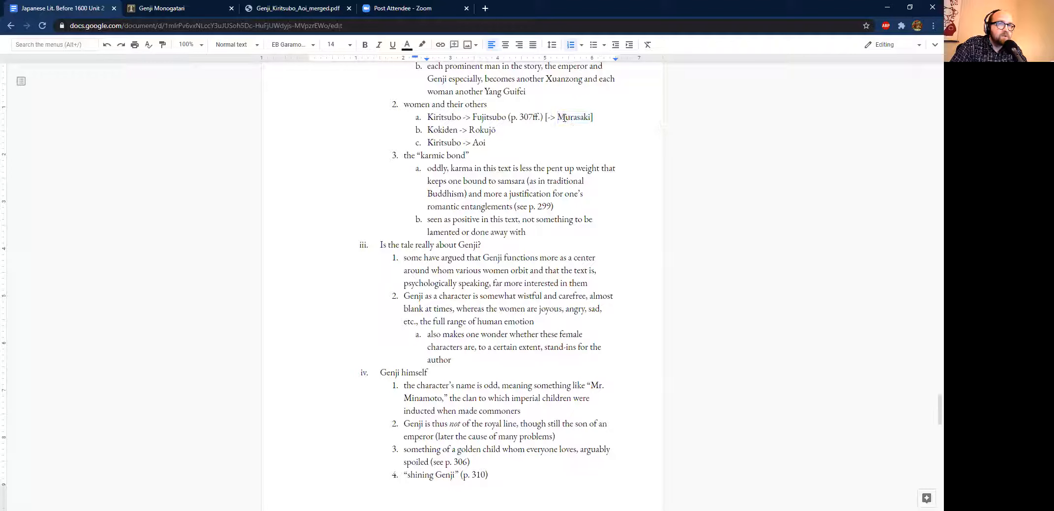
Step: Review the Kokiden, Fujitsubo and Kiritsubo outline lines, then switch to the course PDF
click(494, 130)
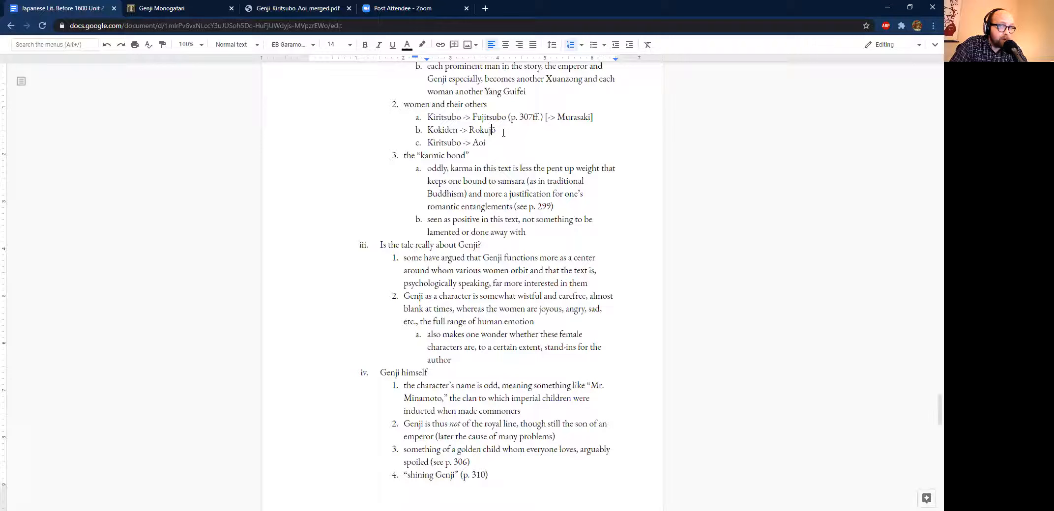
double_click(573, 118)
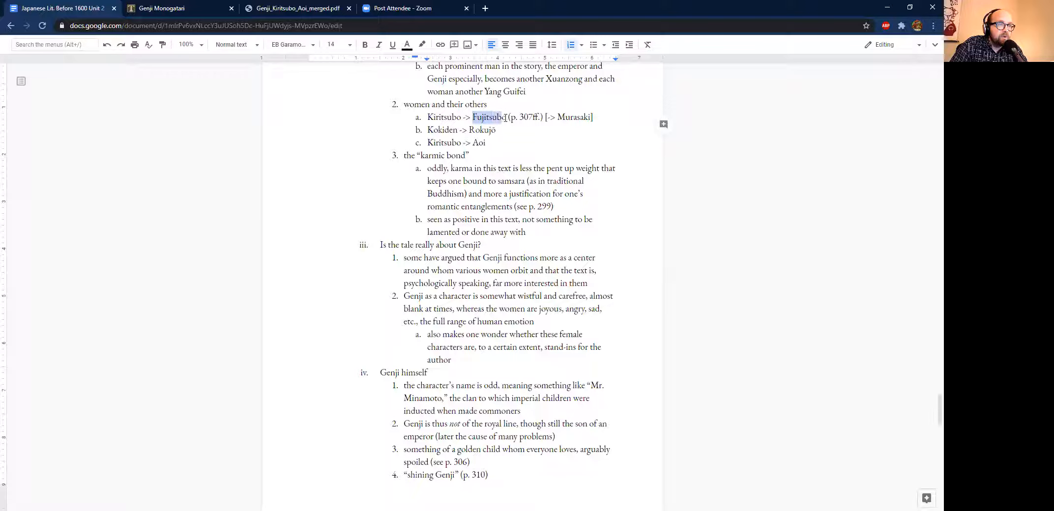
double_click(443, 117)
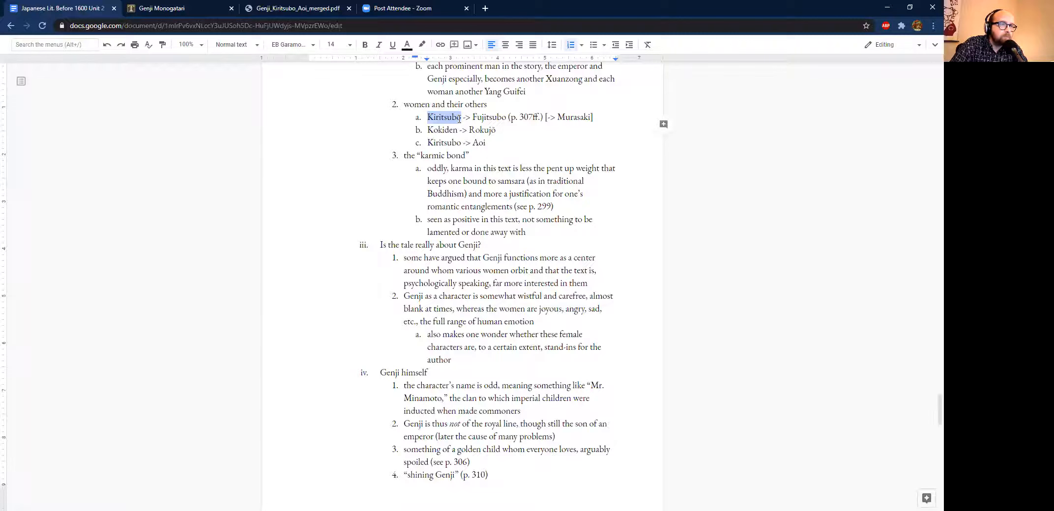
click(482, 138)
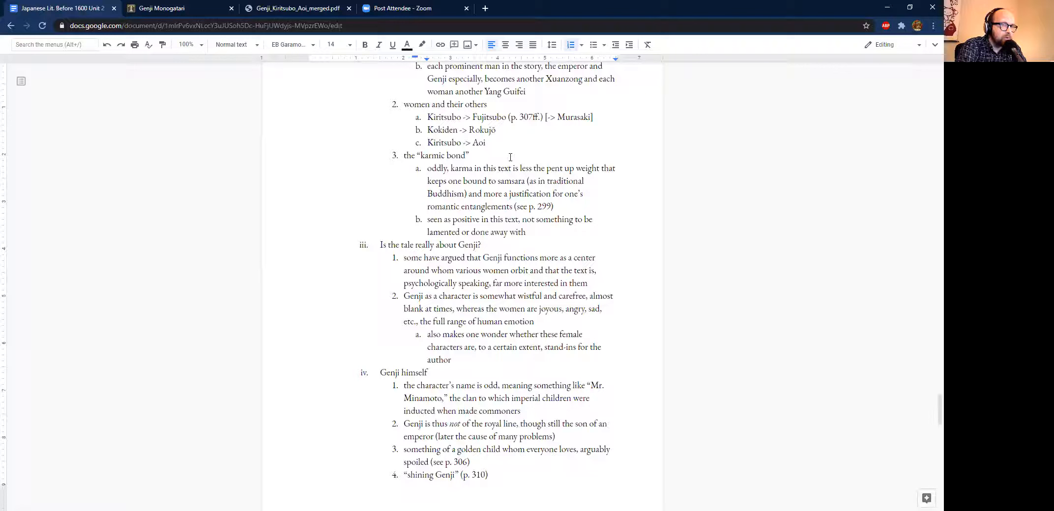
double_click(443, 143)
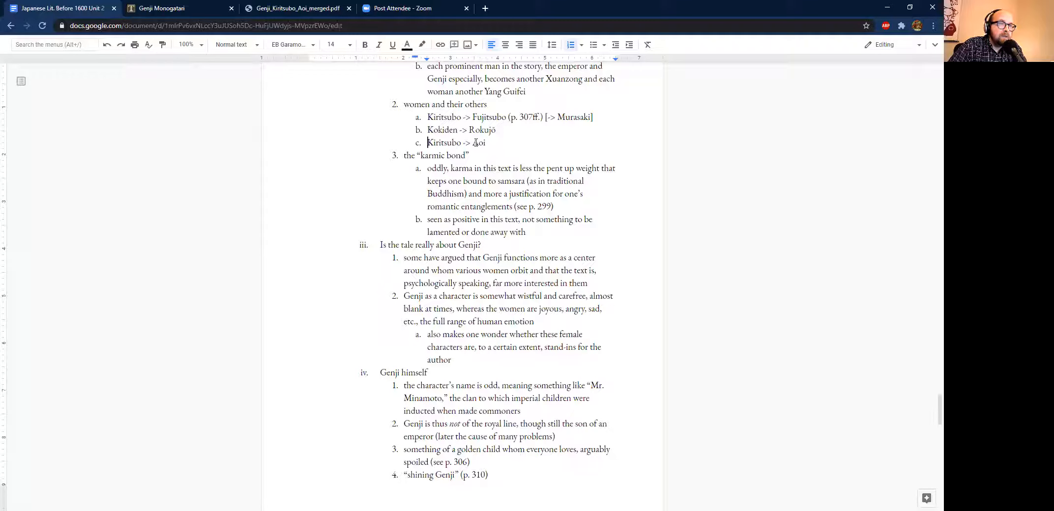
double_click(443, 143)
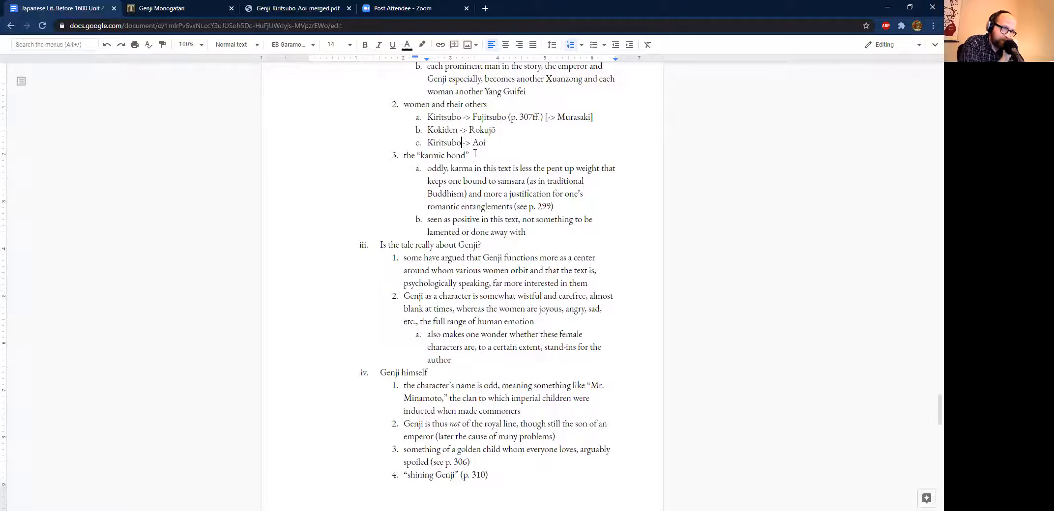
click(296, 8)
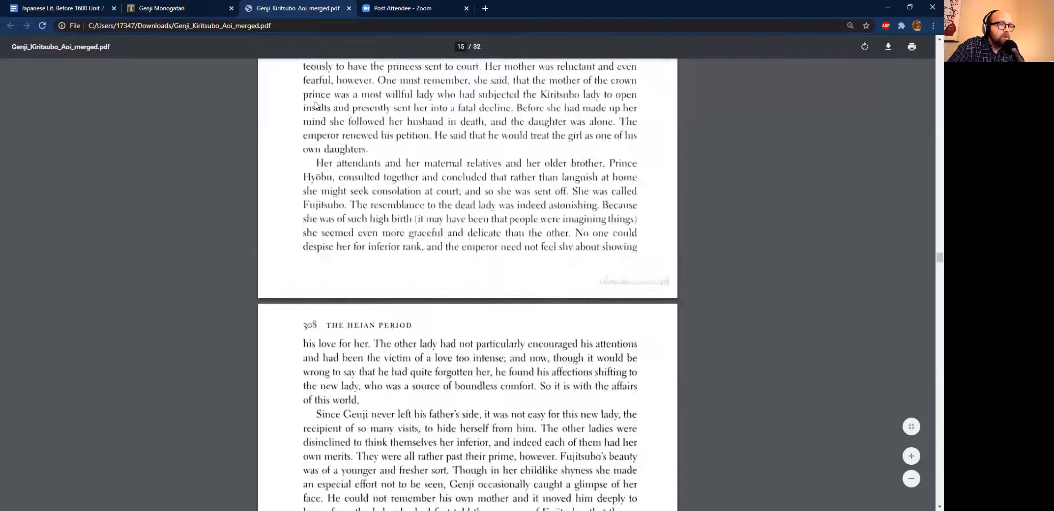
Step: Scroll the PDF back up to the opening of The Paulownia Court
scroll(up, 3)
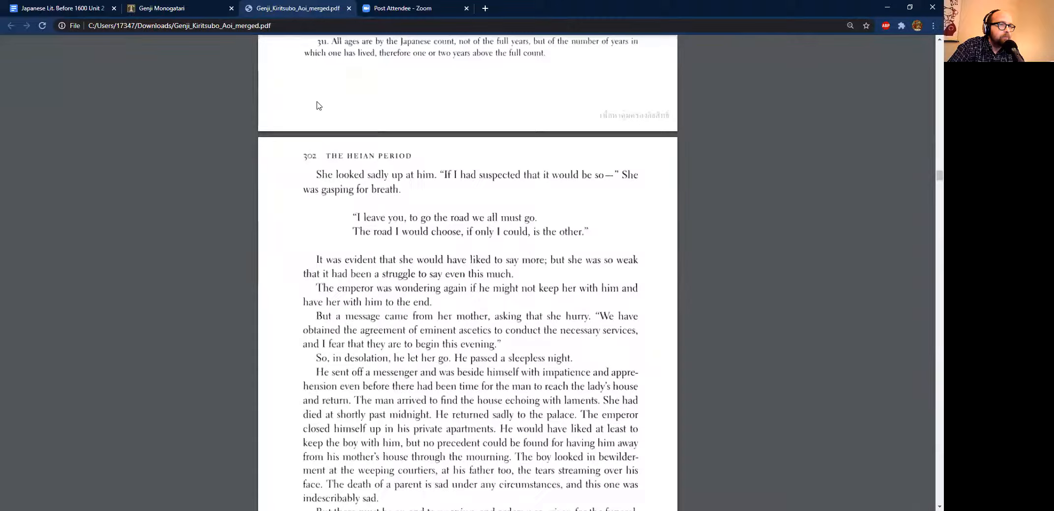
scroll(up, 3)
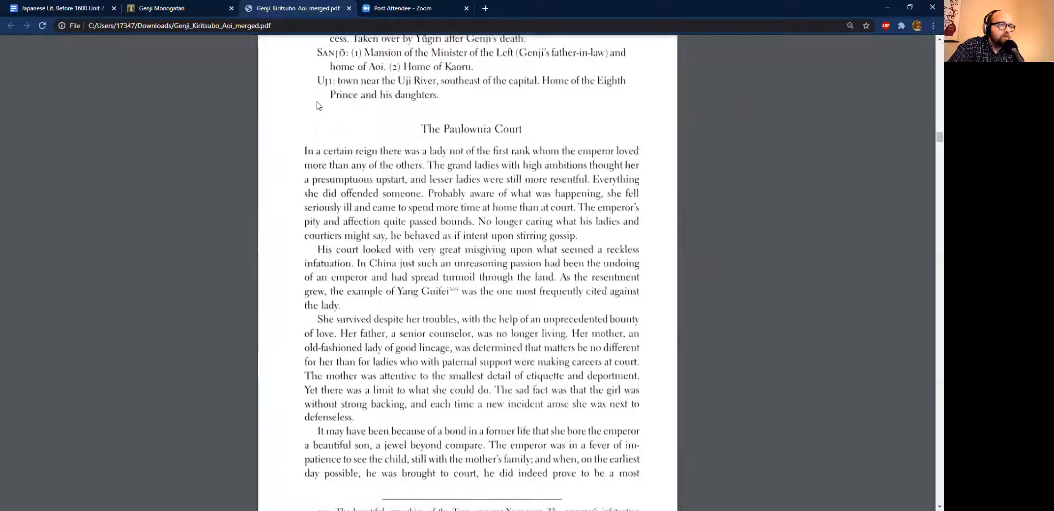
scroll(down, 3)
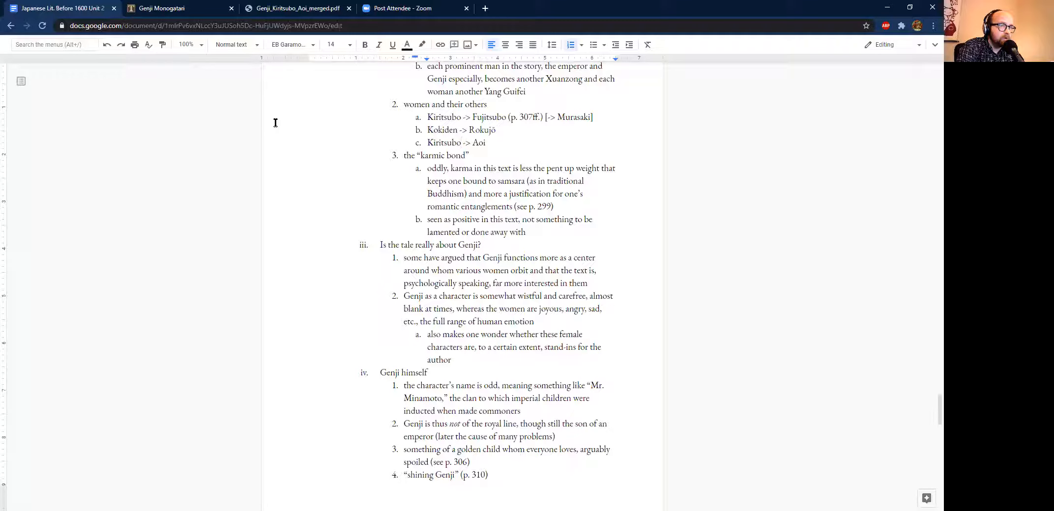
scroll(down, 3)
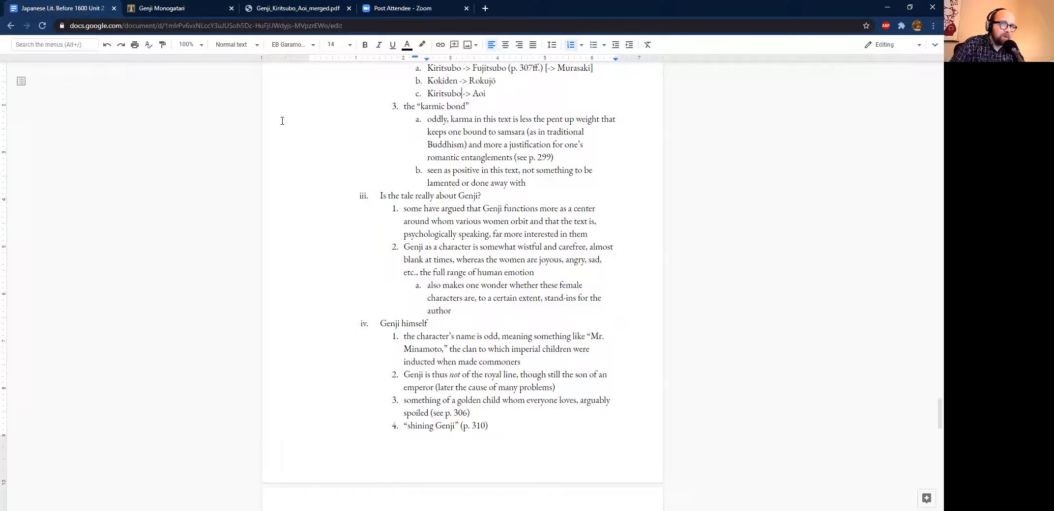
Step: Scroll past the page break to section d, 'Heartvine' (Aoi), on Aoi and Rokujō
scroll(down, 3)
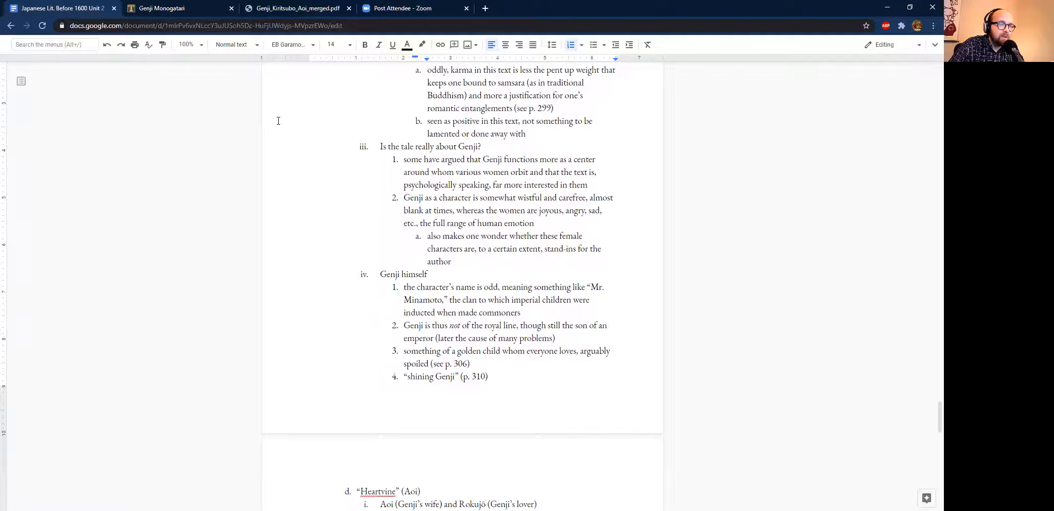
scroll(down, 3)
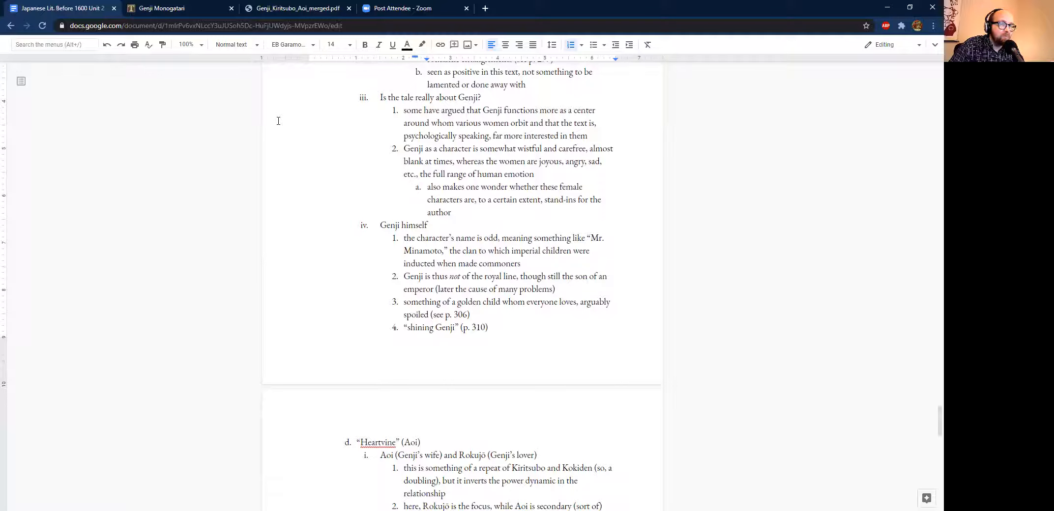
scroll(down, 3)
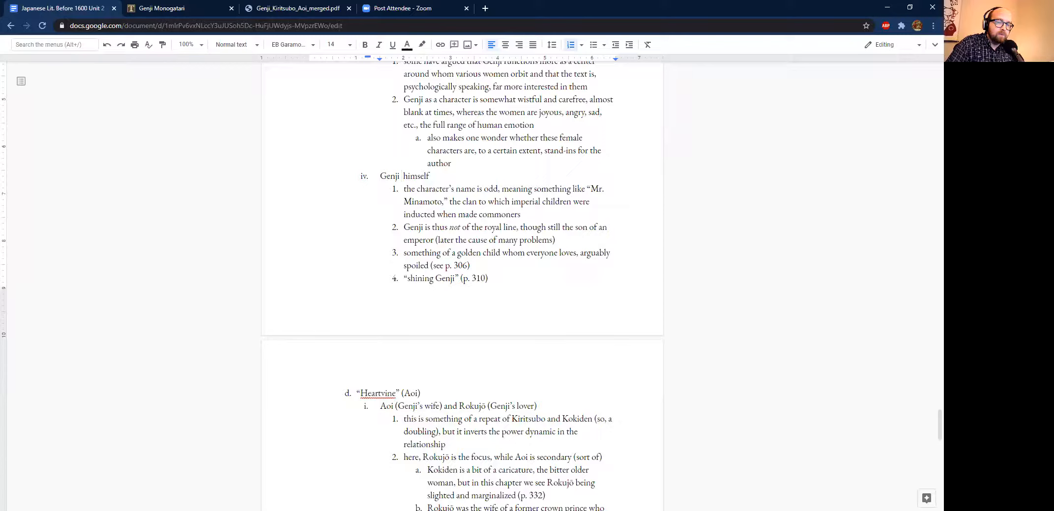
Step: Add the kanji 源氏 after 'Genji' in the outline heading, then return to the course PDF
text(源氏)
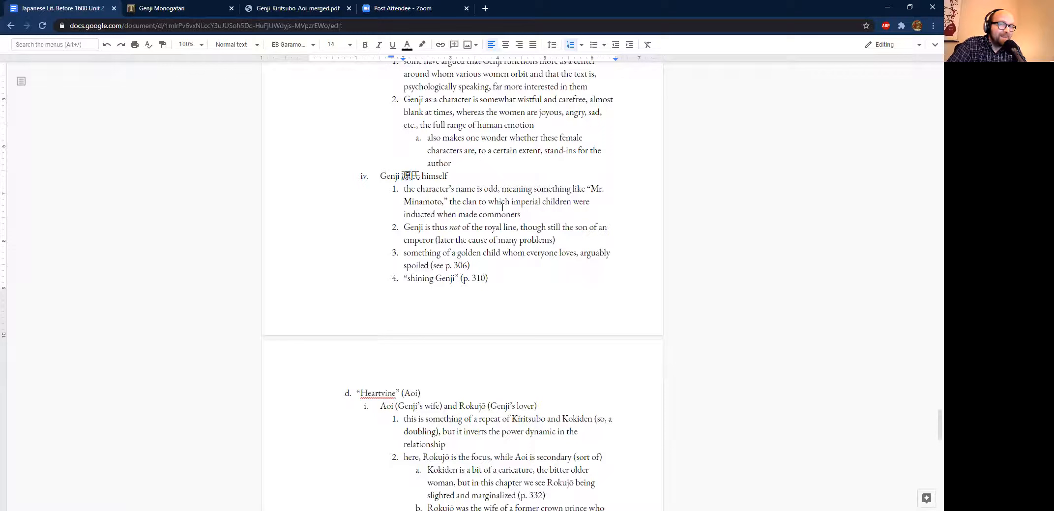
scroll(down, 3)
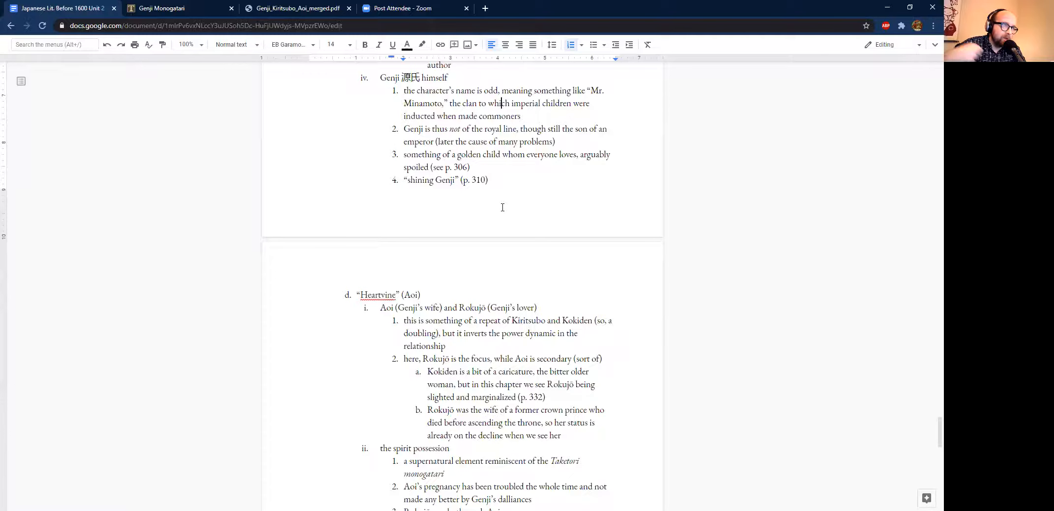
click(296, 8)
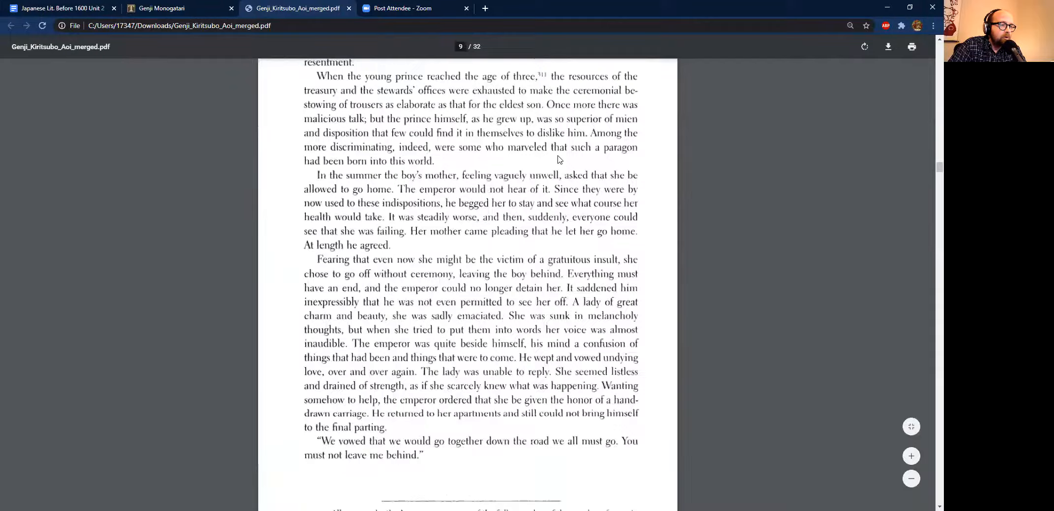
Step: Scroll the PDF to page 306, where the Korean physiognomist reads the boy's face
scroll(down, 3)
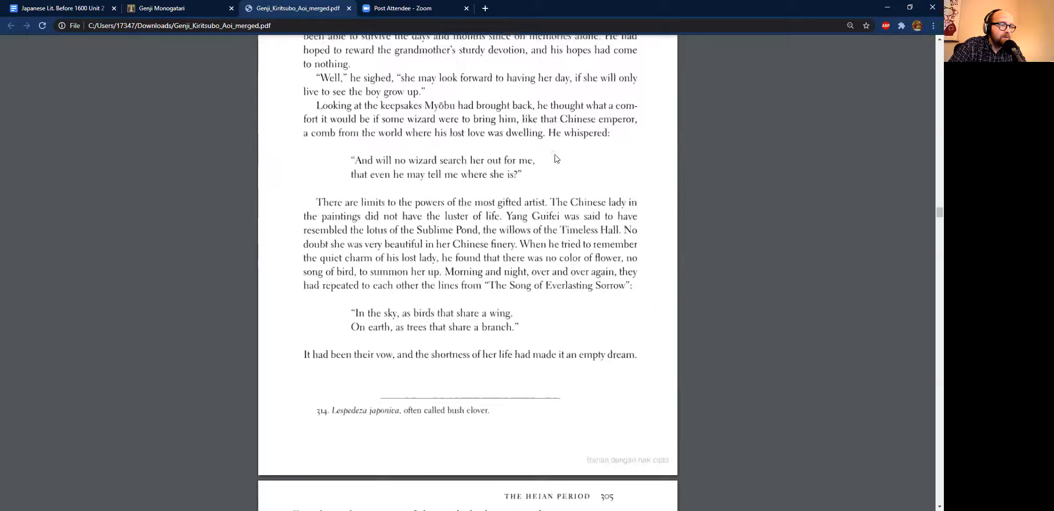
scroll(down, 3)
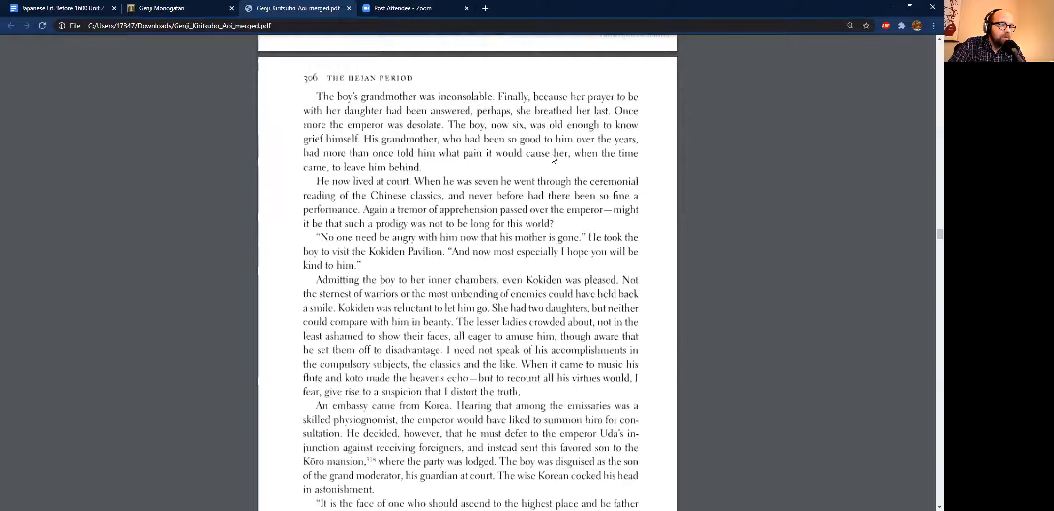
scroll(down, 3)
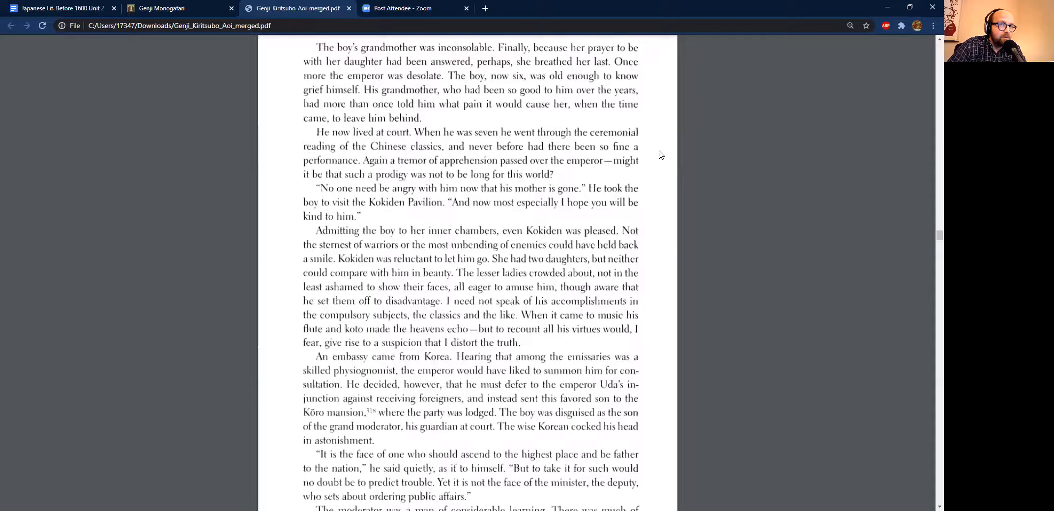
scroll(down, 3)
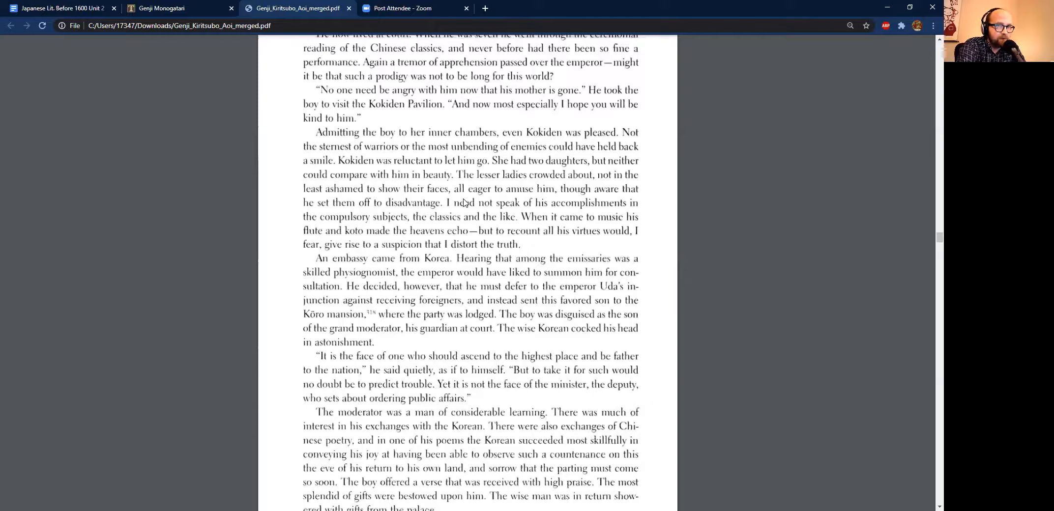
scroll(down, 3)
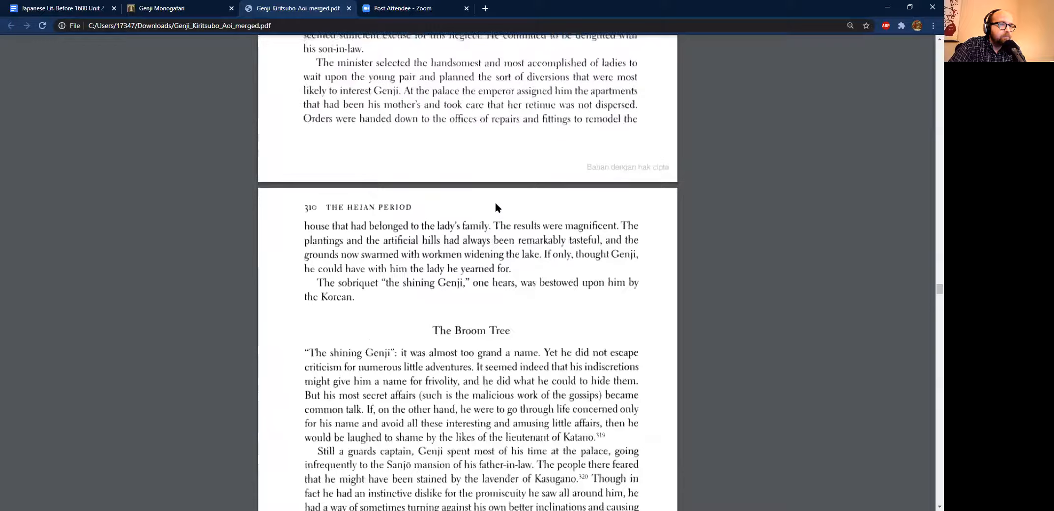
Step: Glance at the Genji Monogatari and outline tabs, then return to the PDF on page 310
click(165, 8)
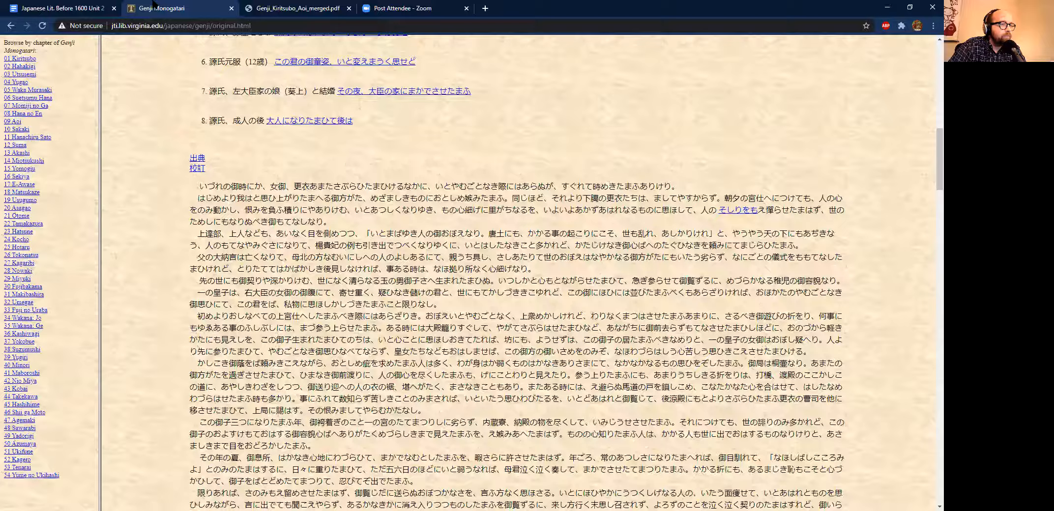
click(60, 8)
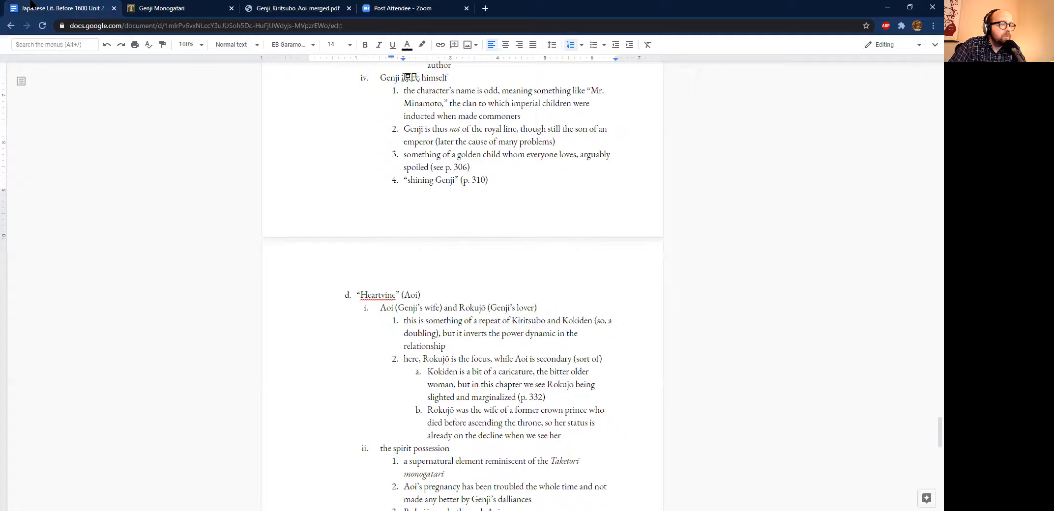
click(296, 8)
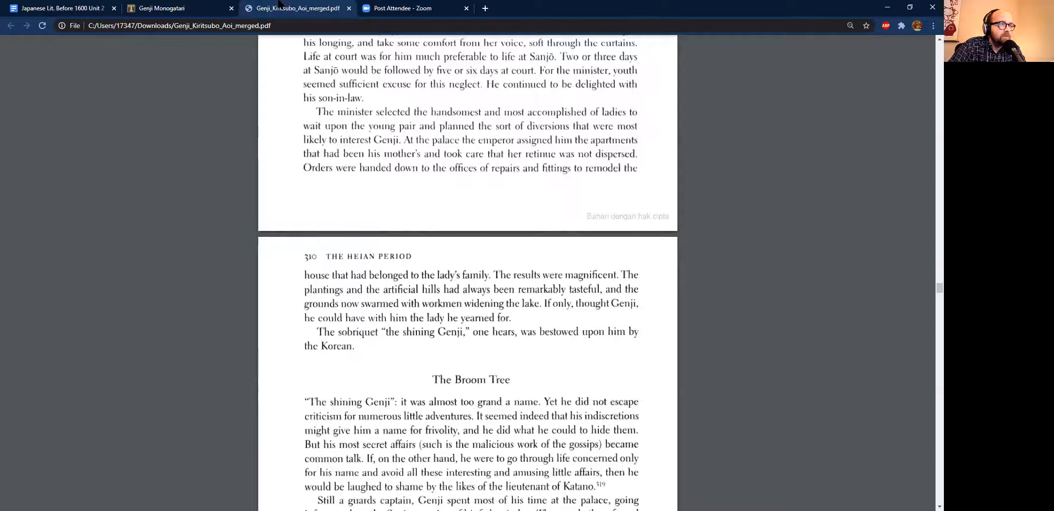
mouse_move(250, 130)
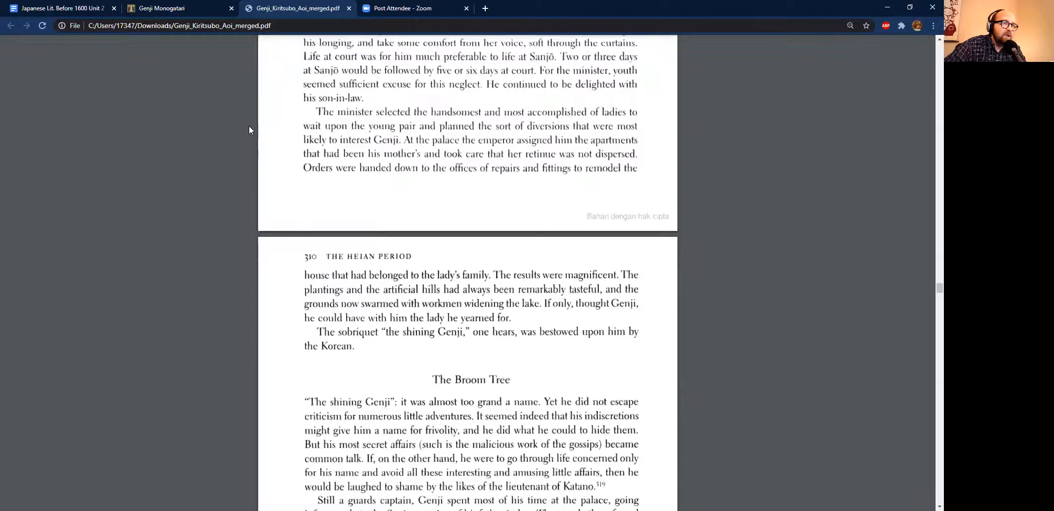